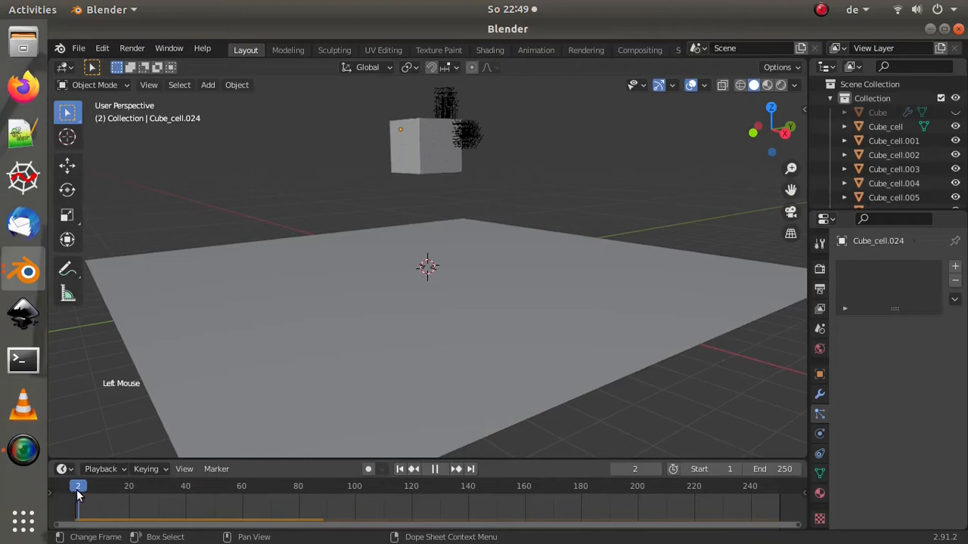
Step: Rewind the fractured-cube animation to frame 1
key("space")
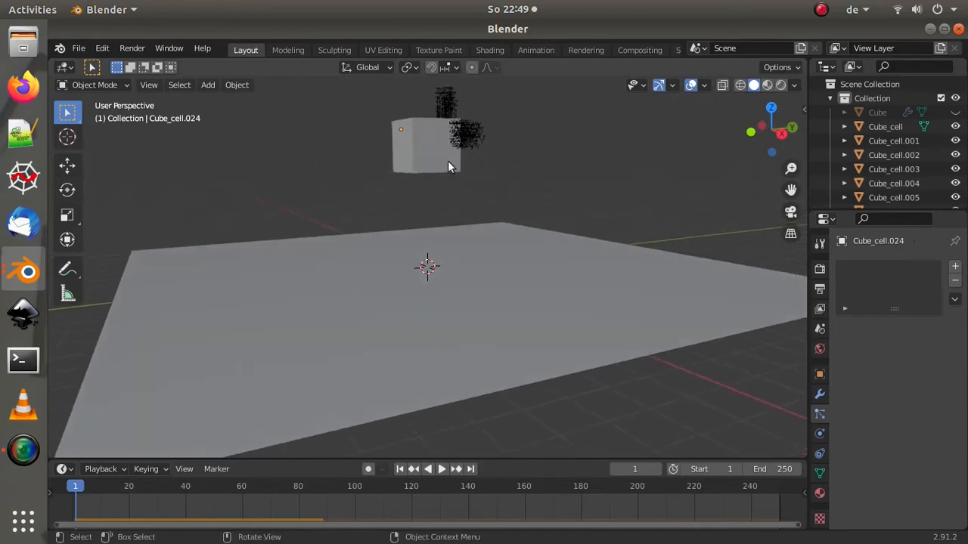
mouse_move(408, 221)
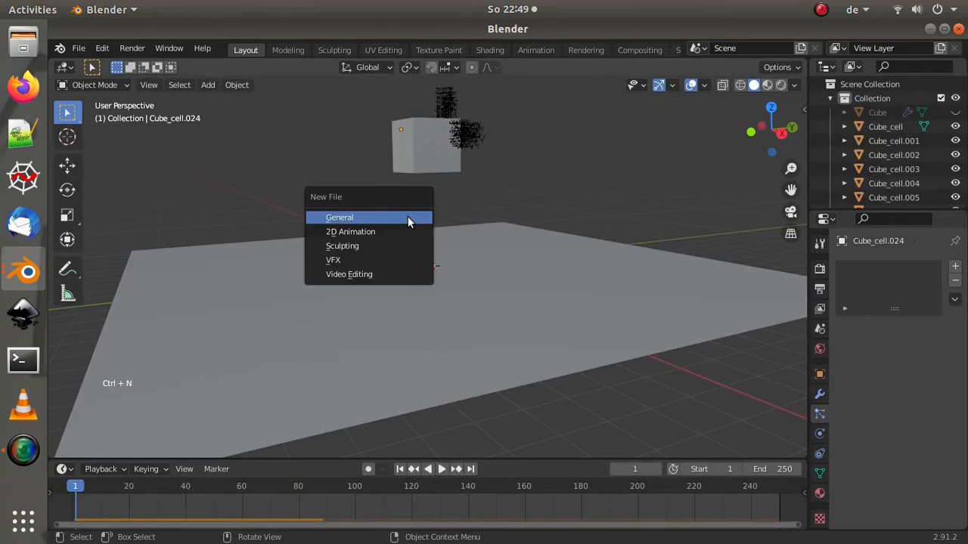
Step: Start a fresh General scene with the cube raised about 4.9 m and a plane at the origin
left_click(339, 218)
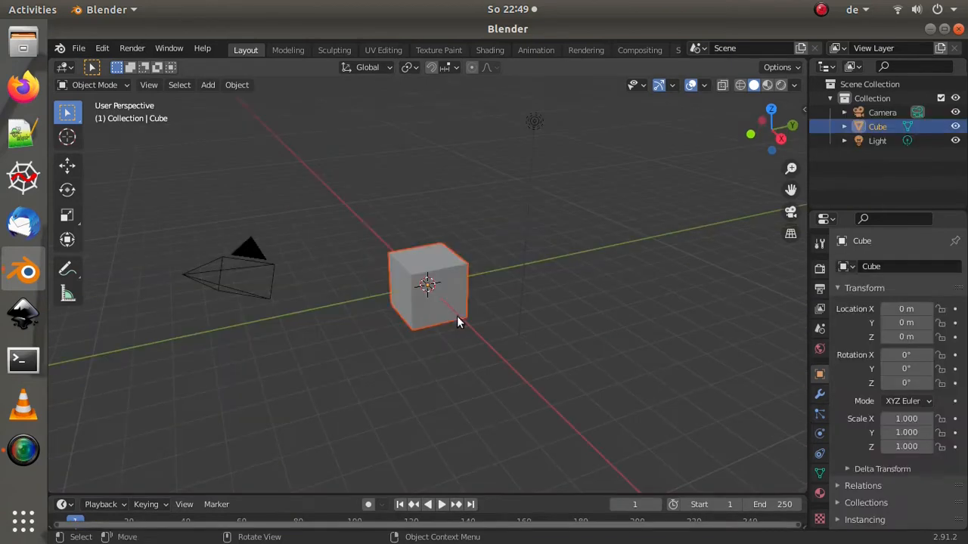
key("n")
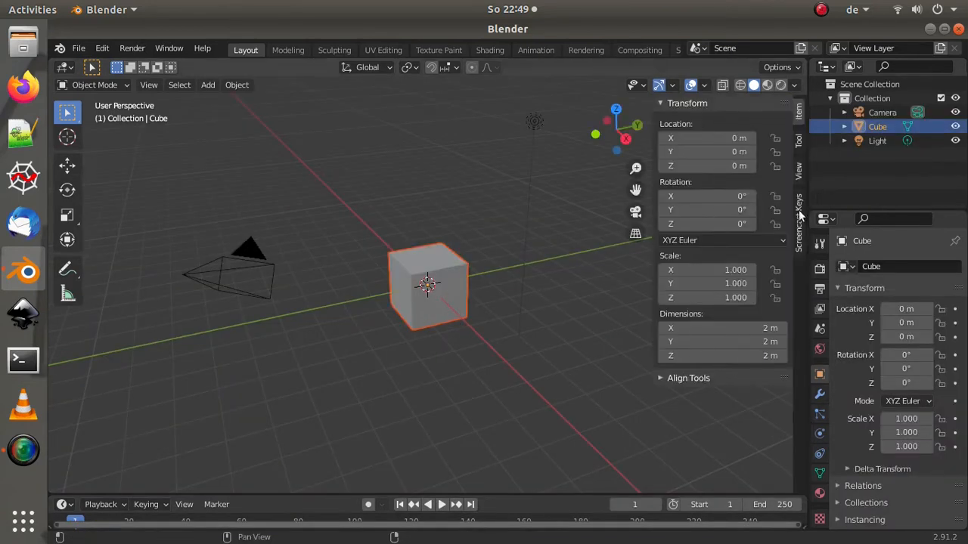
left_click(799, 189)
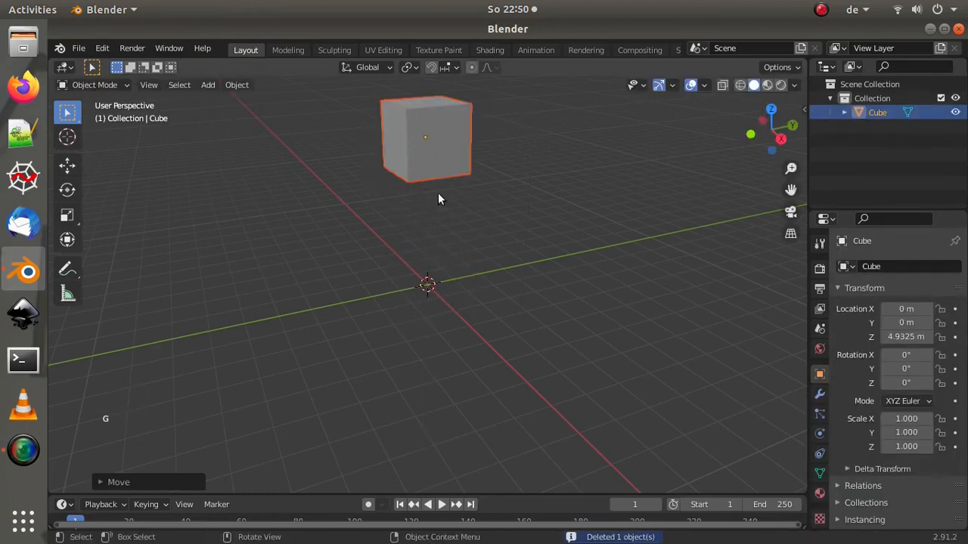
left_click(208, 85)
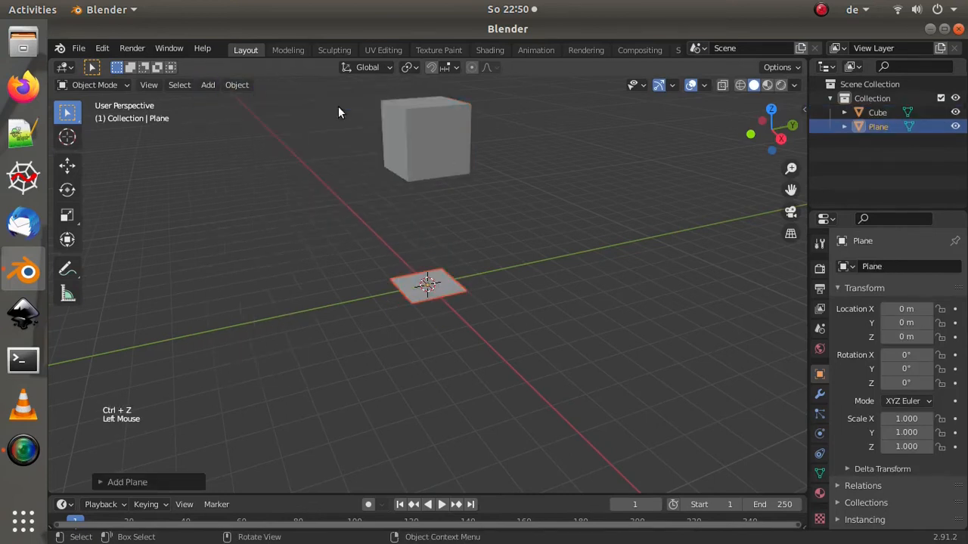
Step: Scale the plane into a wide floor and make it a passive rigid body
key("s")
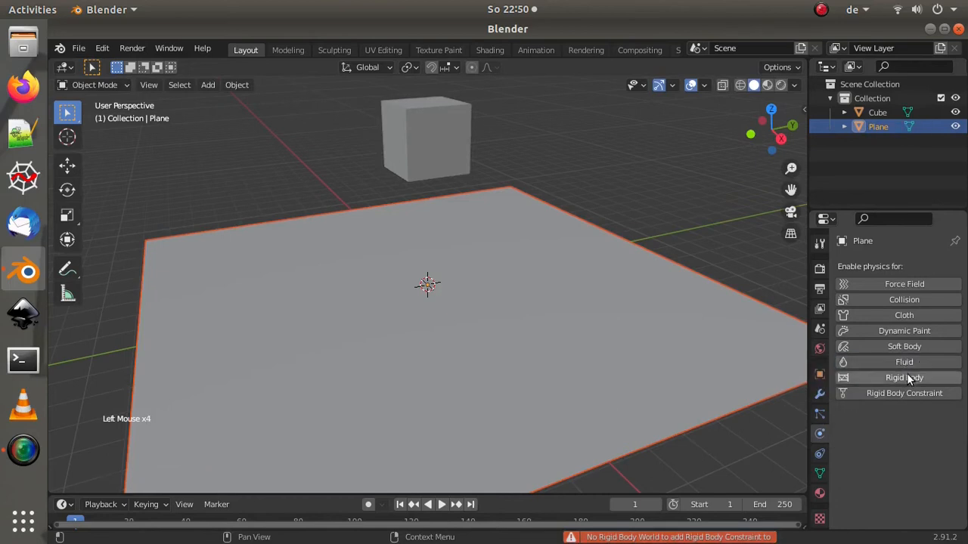
left_click(904, 378)
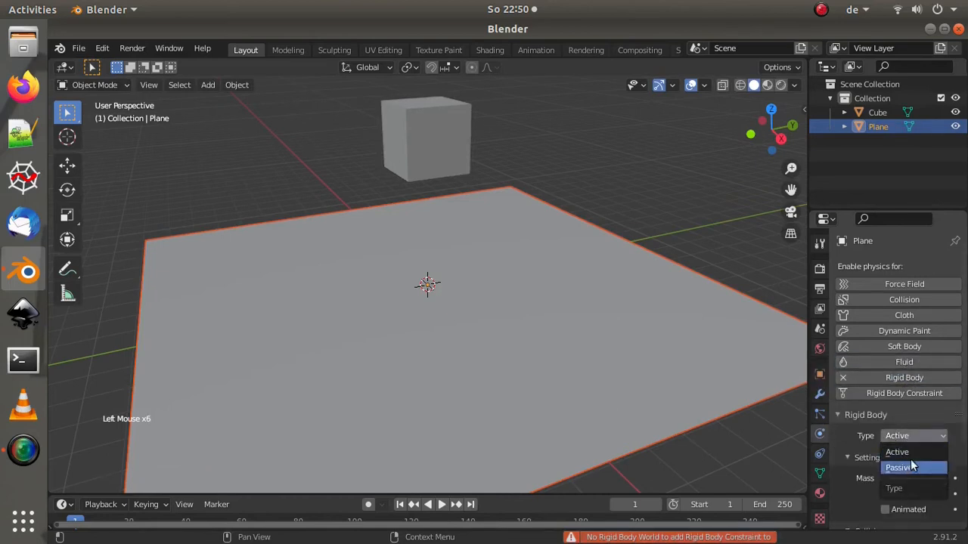
left_click(899, 467)
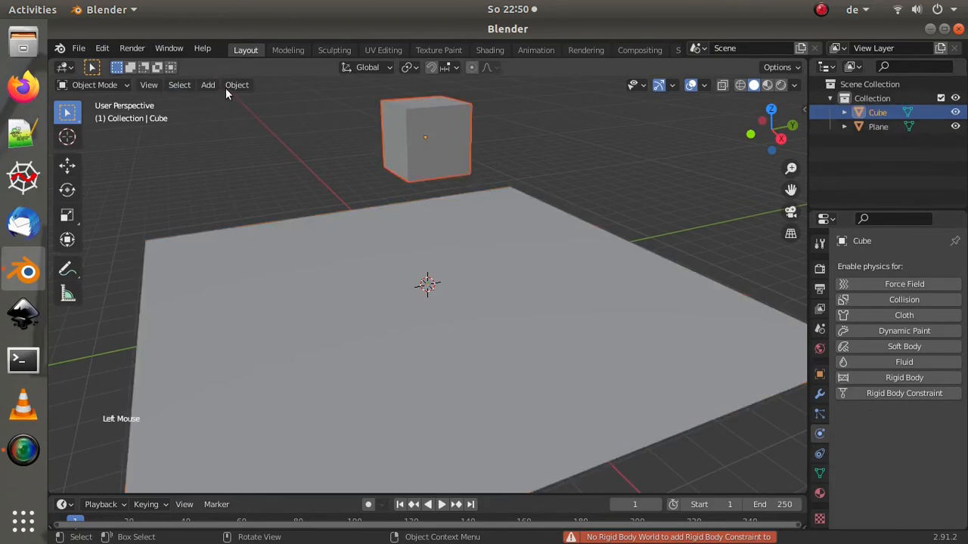
Step: Make the cube an active rigid body via Object > Rigid Body > Add Active
left_click(236, 85)
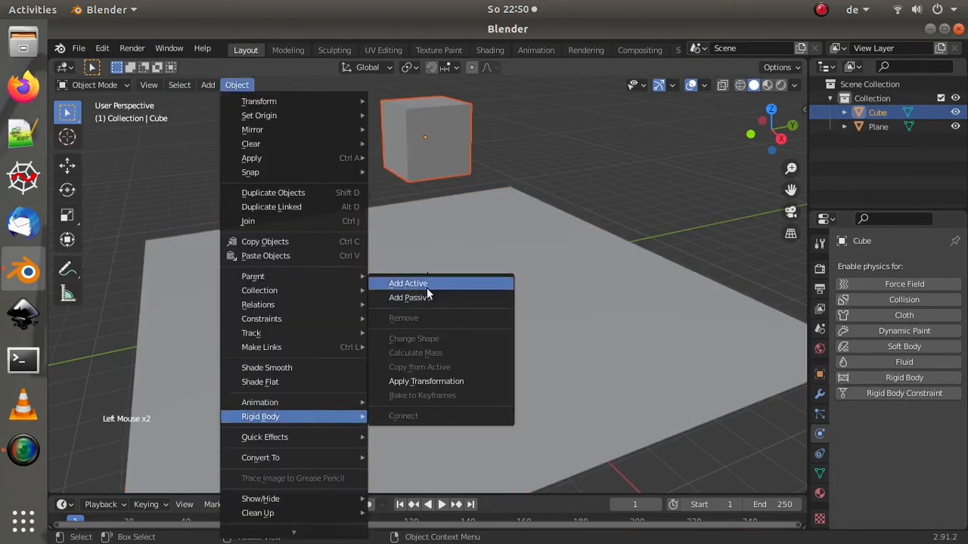
left_click(408, 283)
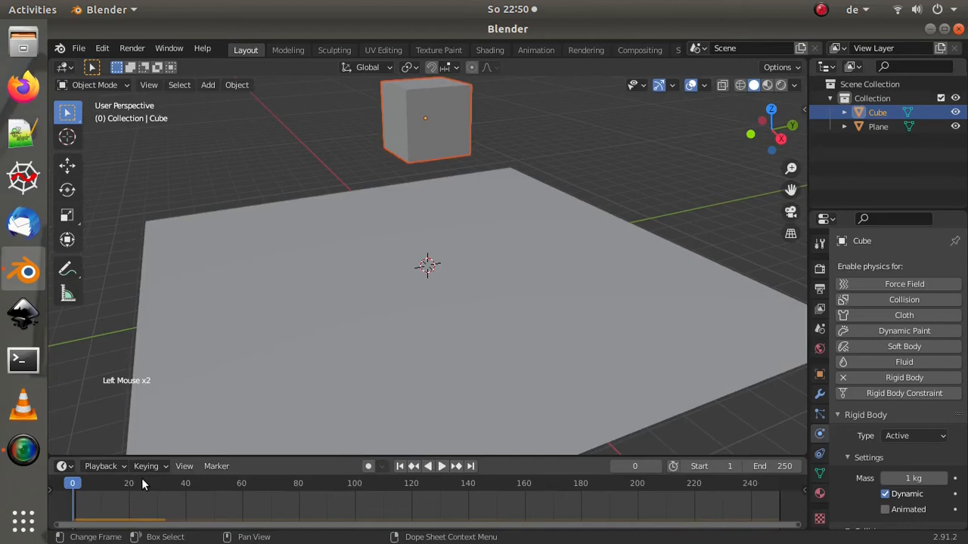
Step: Remove rigid body physics from the cube, then look toward the Edit menu for settings
left_click(236, 84)
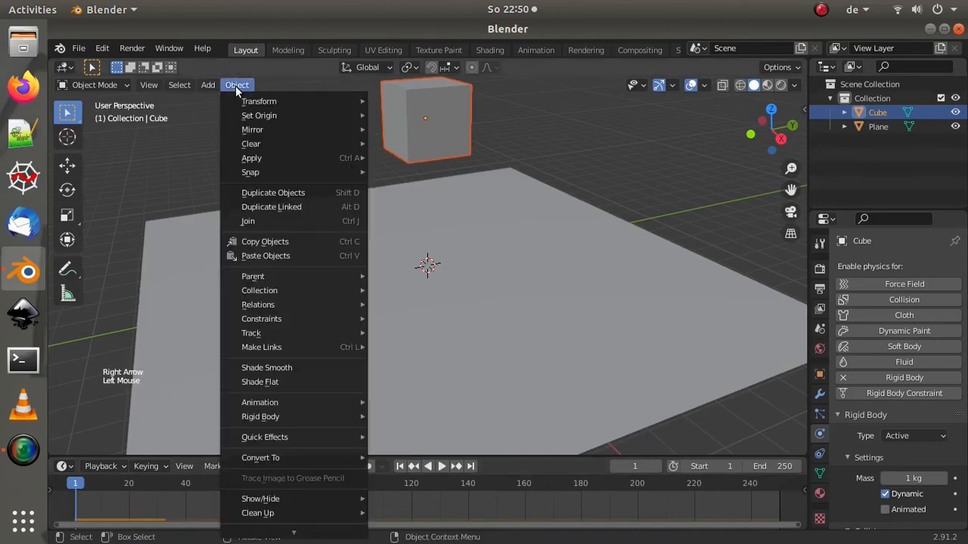
mouse_move(260, 417)
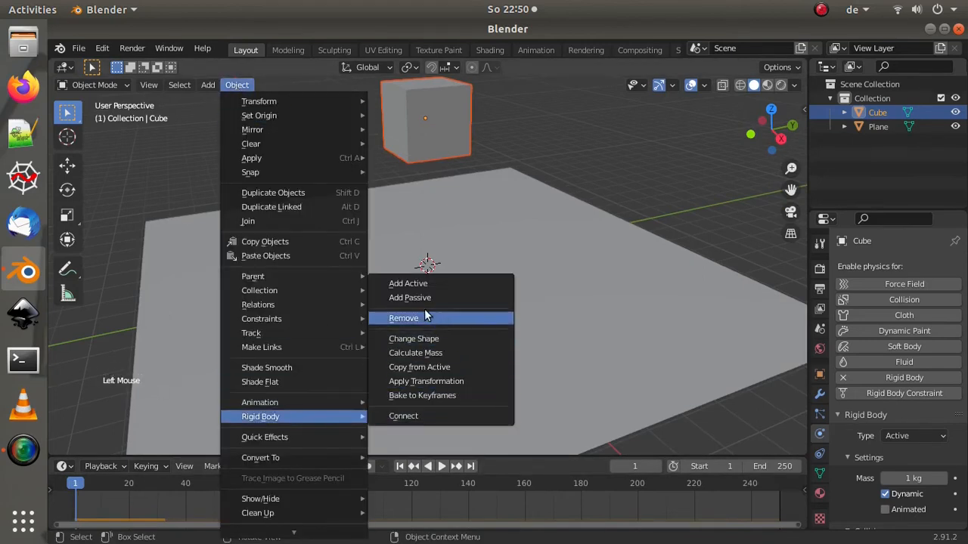
left_click(403, 318)
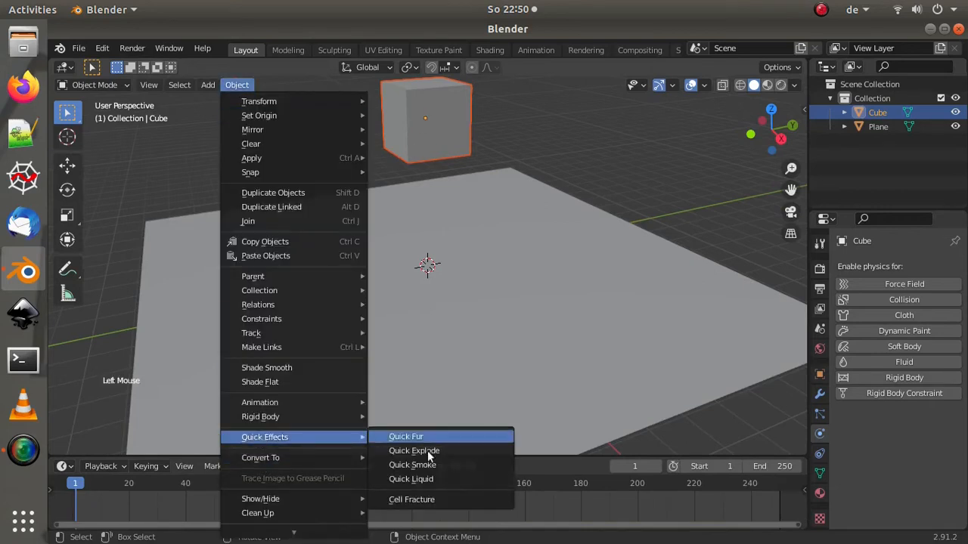
left_click(101, 47)
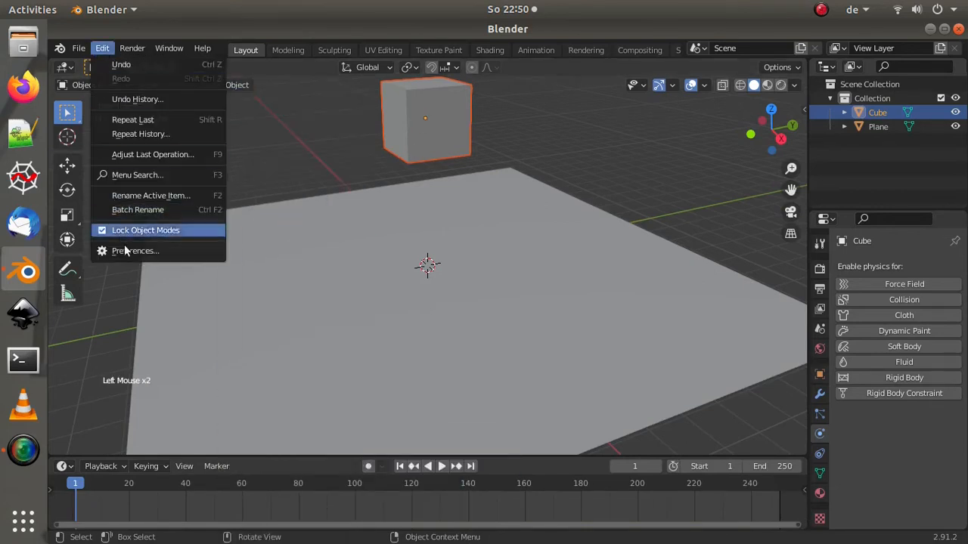
Step: Enable the Object: Cell Fracture add-on in Preferences by searching 'Cell', then close Preferences
left_click(136, 251)
type("CERL")
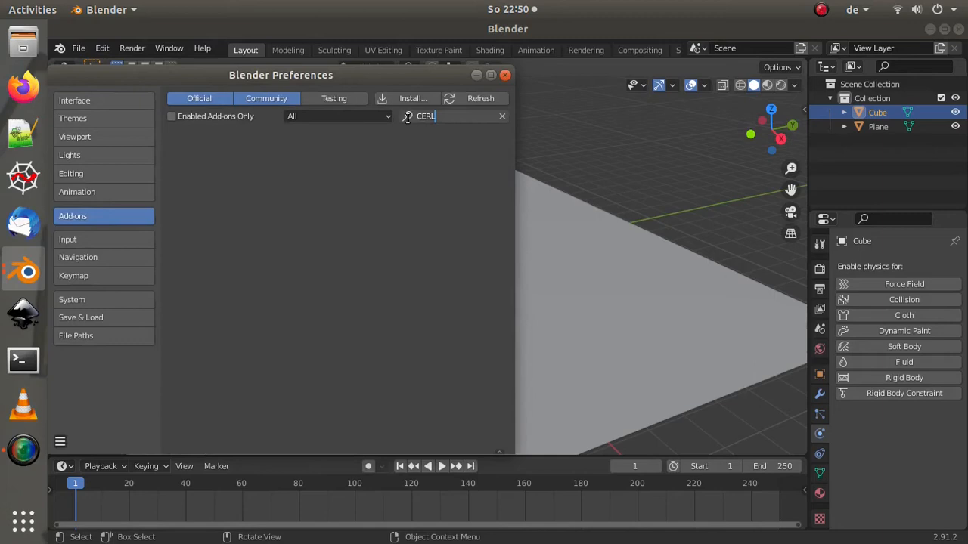
type("CCELL")
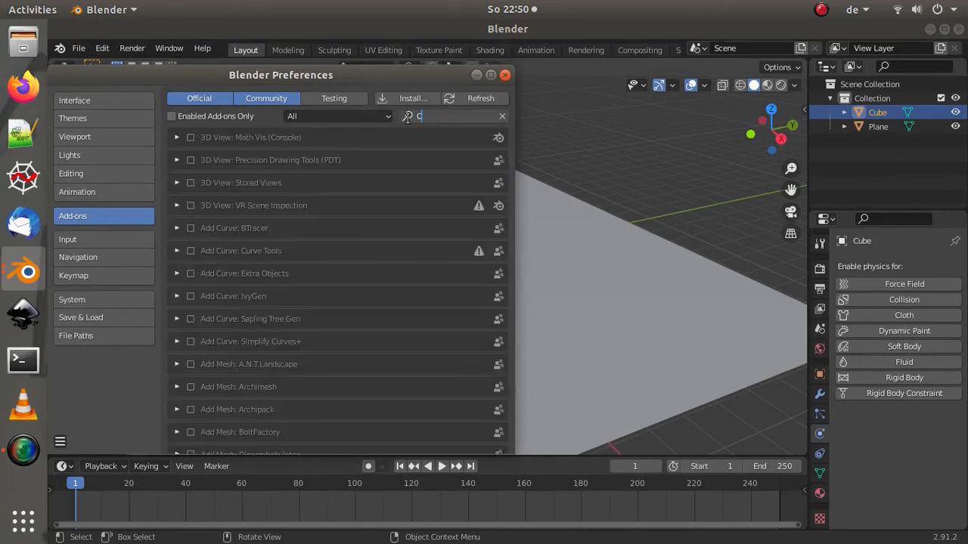
type("ell")
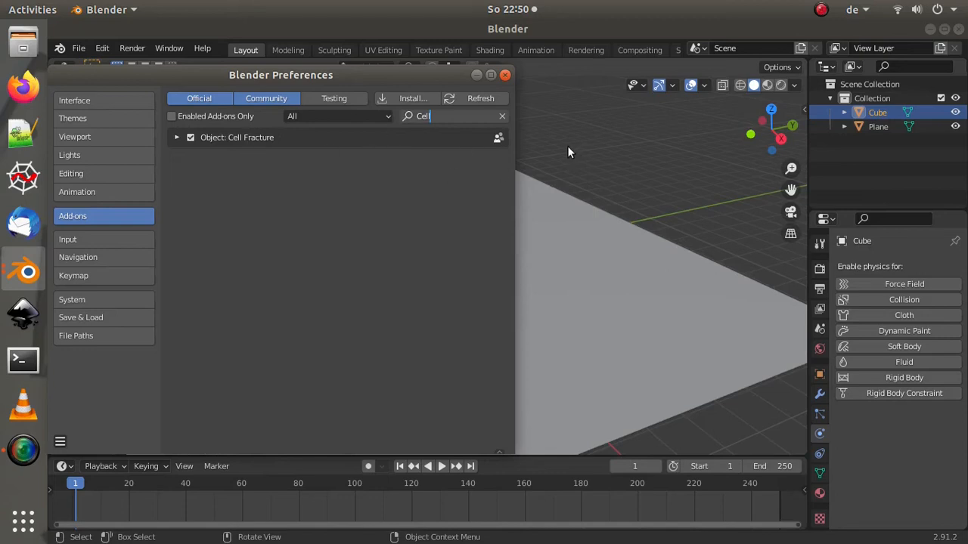
left_click(505, 75)
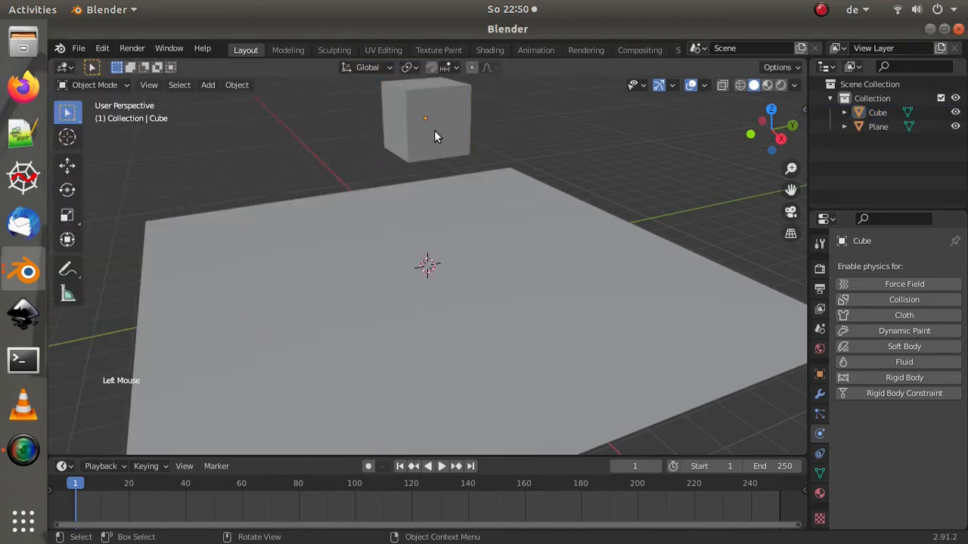
Step: Shatter the cube into Cube_cell fragments with Quick Effects > Cell Fracture at default settings
left_click(426, 121)
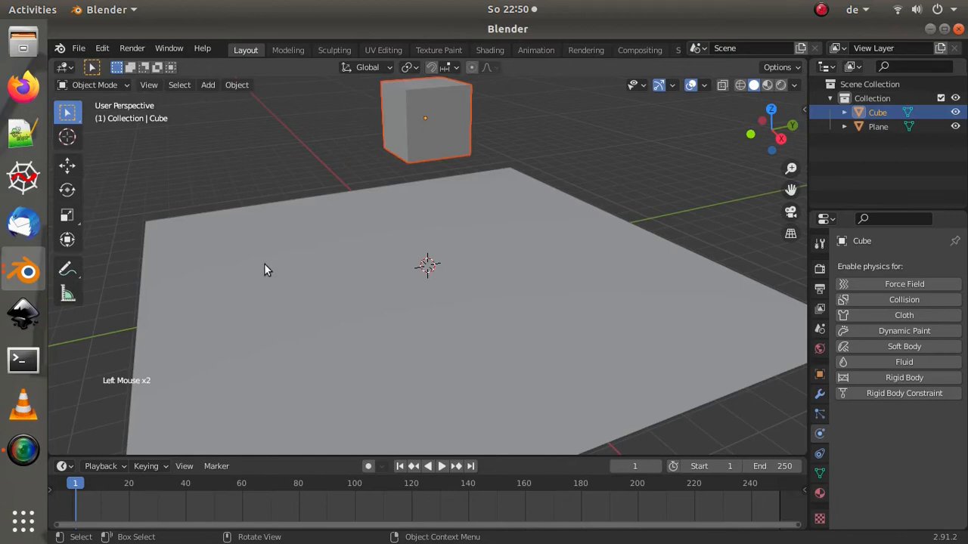
left_click(236, 84)
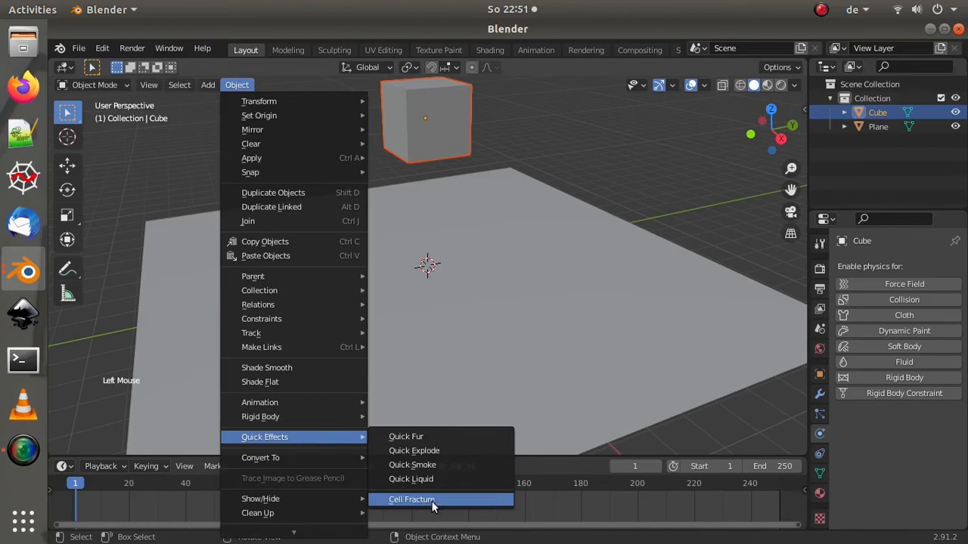
left_click(411, 499)
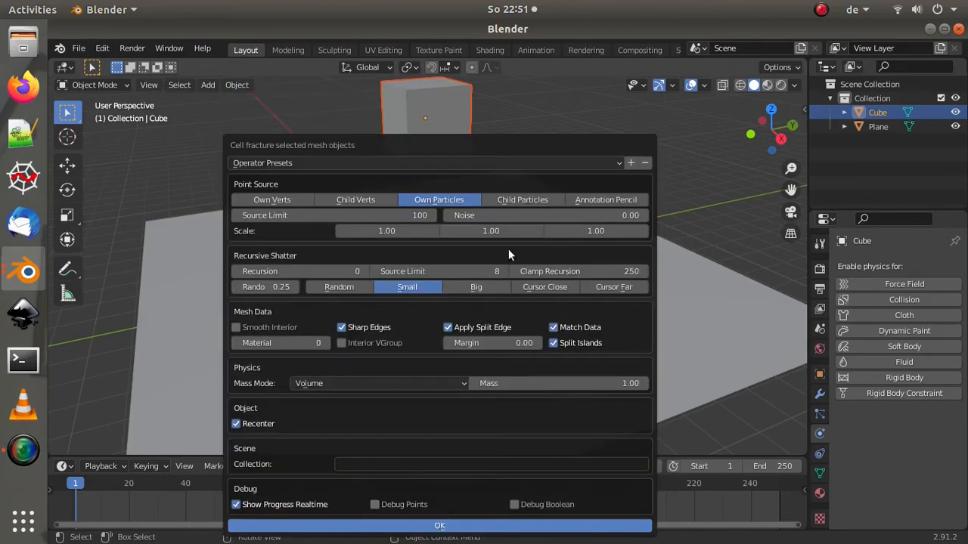
left_click(439, 526)
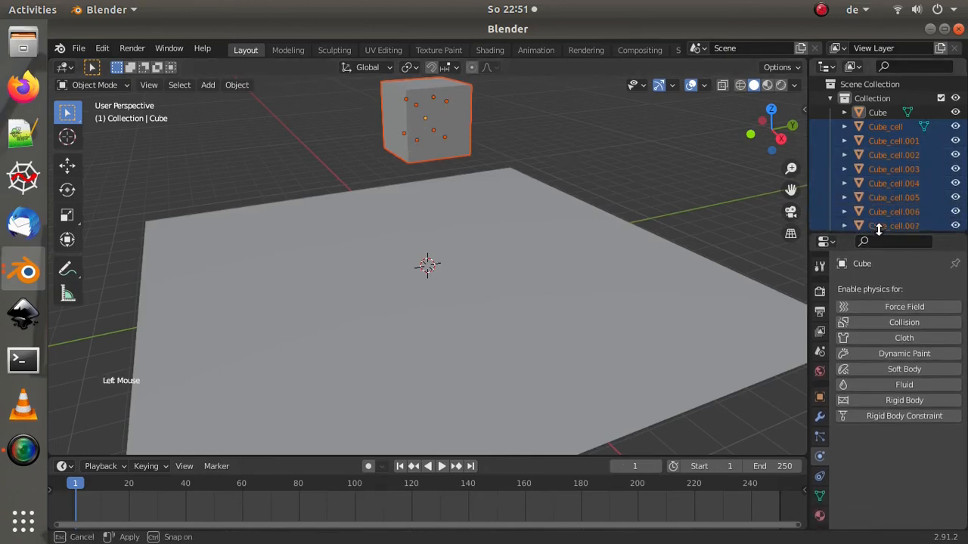
Step: Make all fractured pieces active rigid bodies and play the simulation
left_click(235, 85)
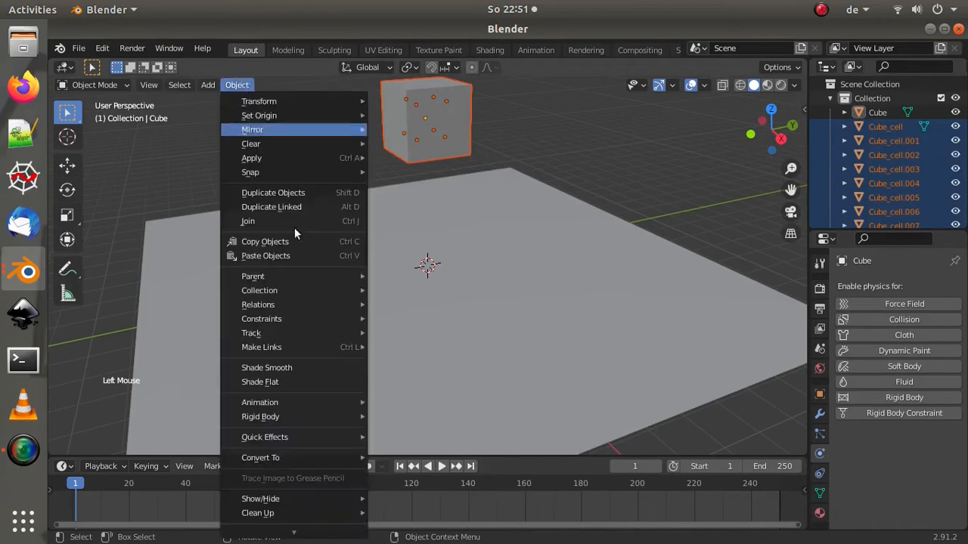
mouse_move(260, 417)
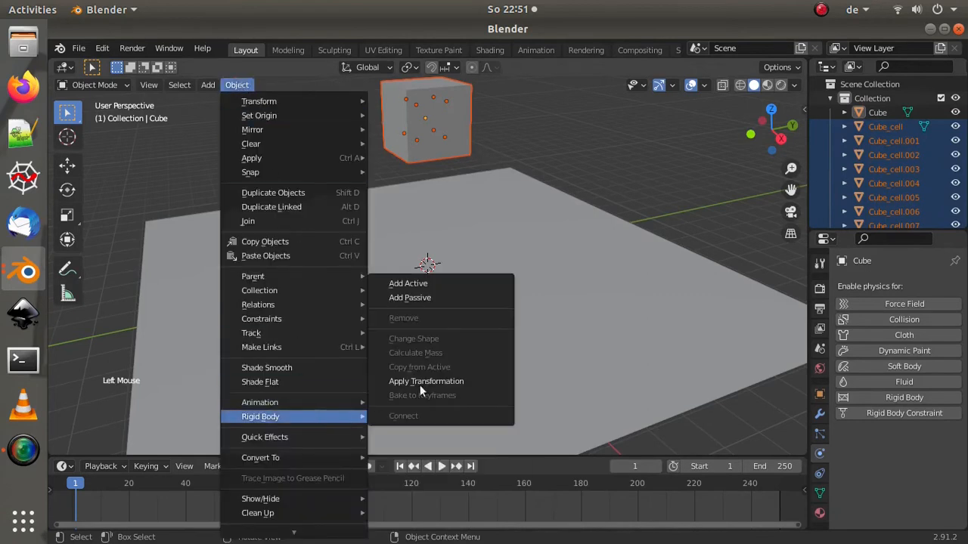
left_click(408, 284)
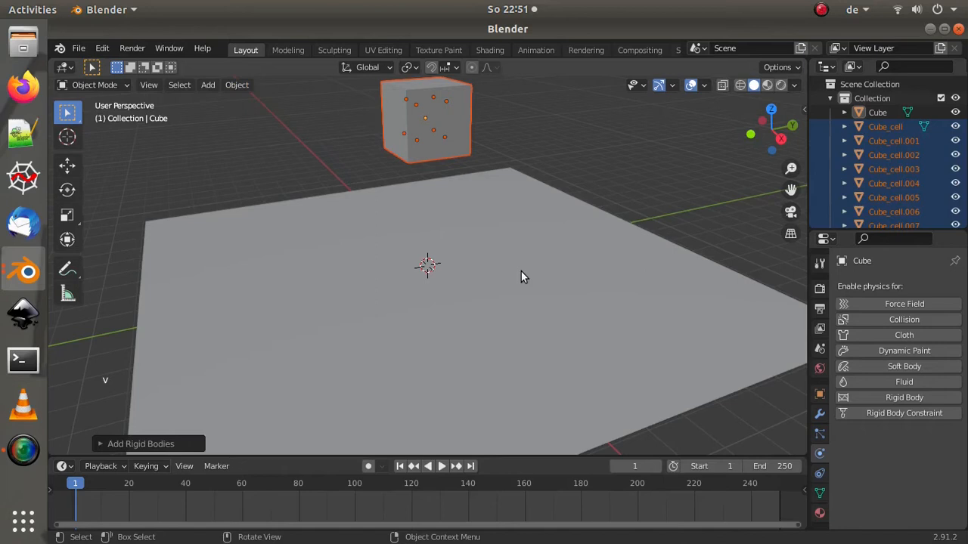
key("space")
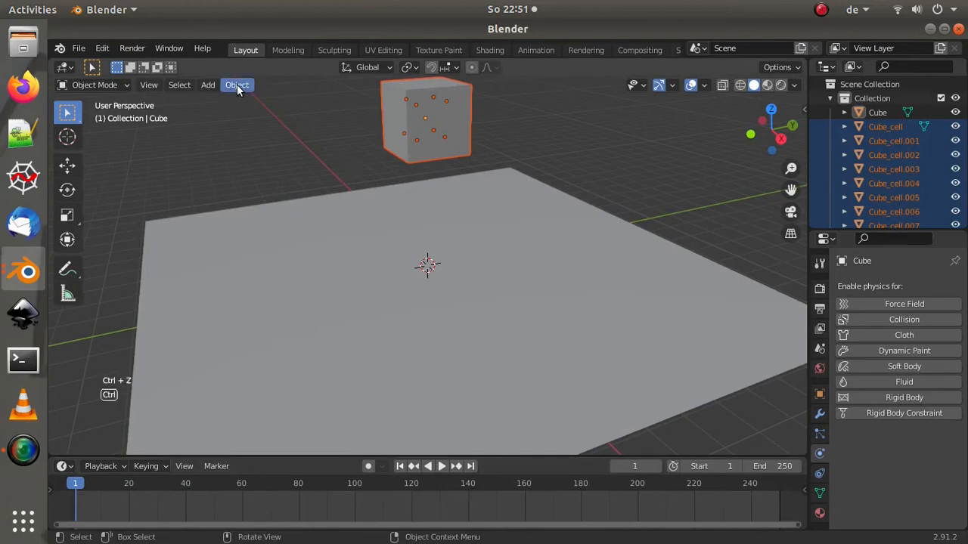
Step: Undo the fracture and set the cube's particle Number to 100
key("ctrl+z")
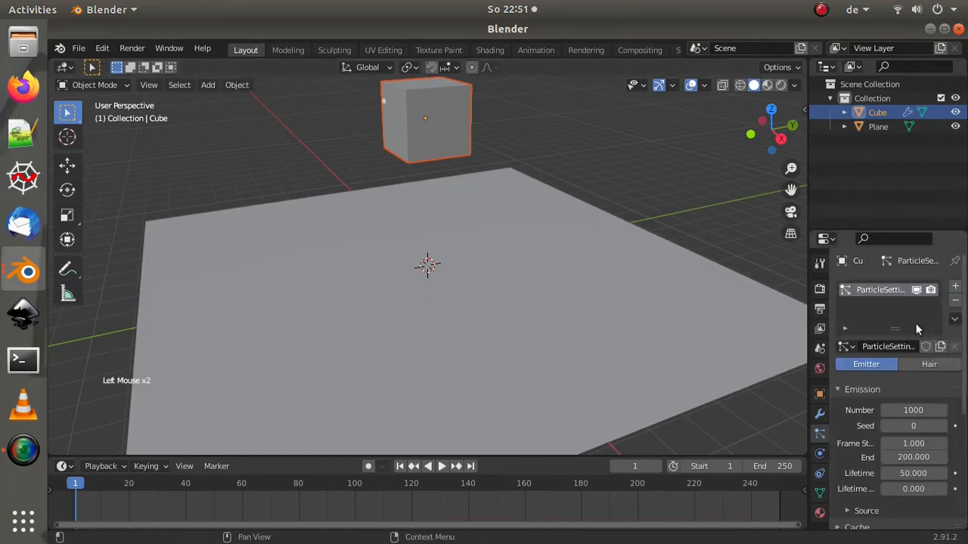
double_click(914, 410)
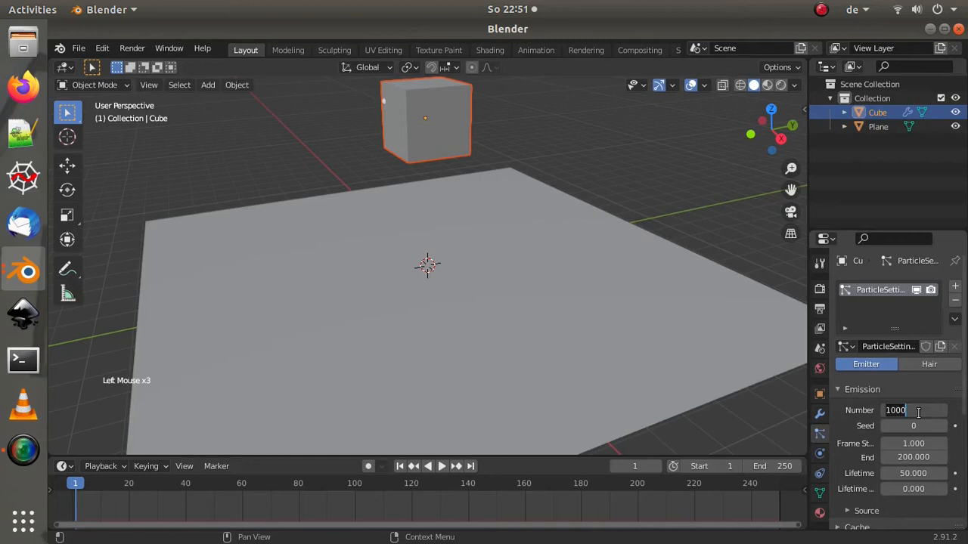
type("100")
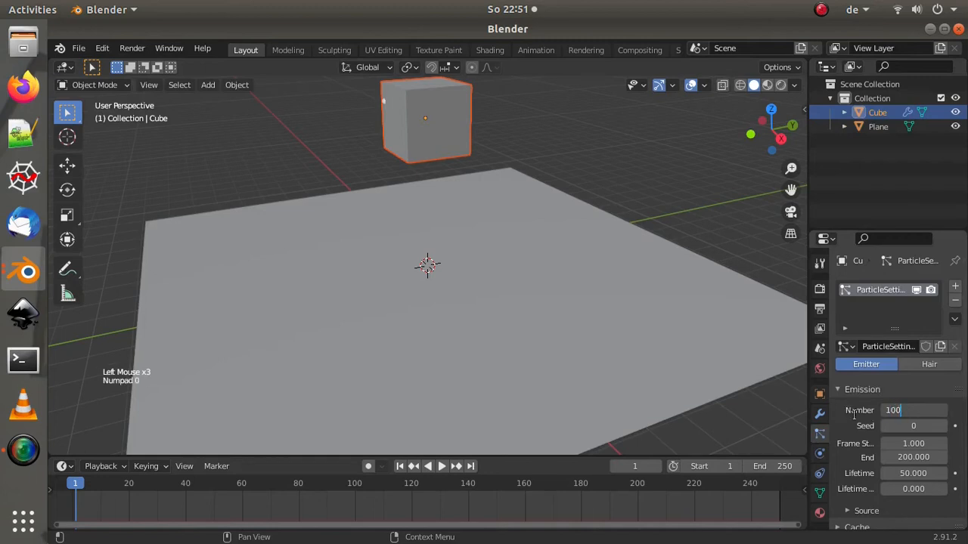
left_click(913, 457)
type("1.000")
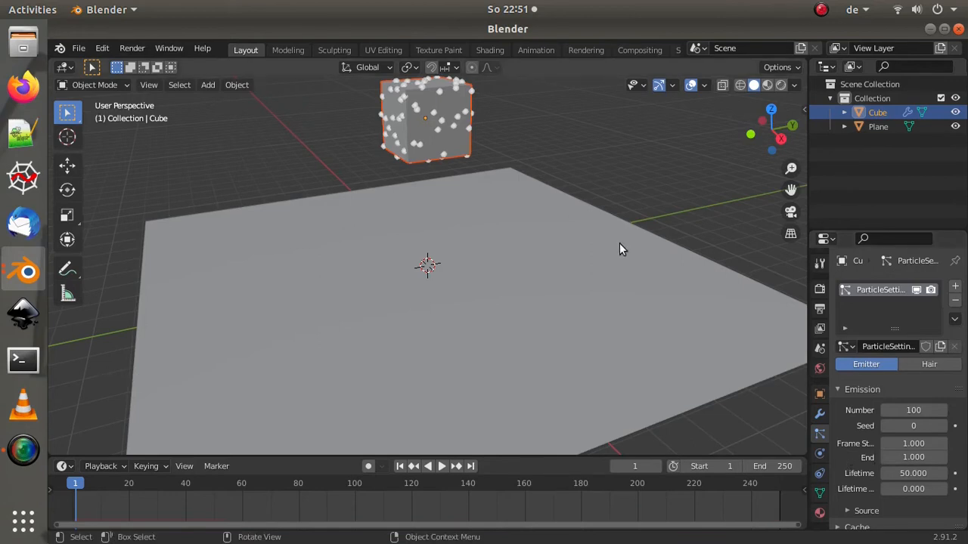
Step: Set the particle Source to emit from the cube's Volume
scroll("down", 3)
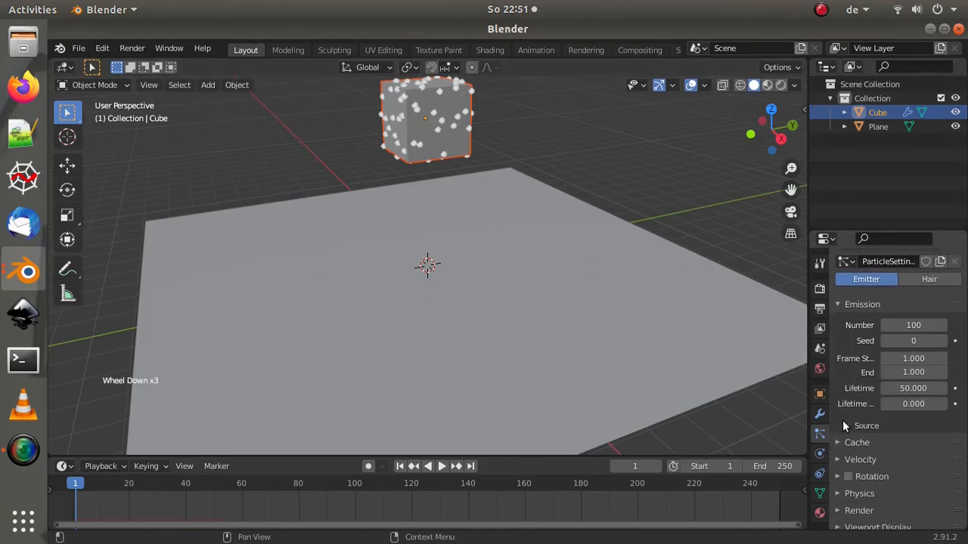
left_click(864, 424)
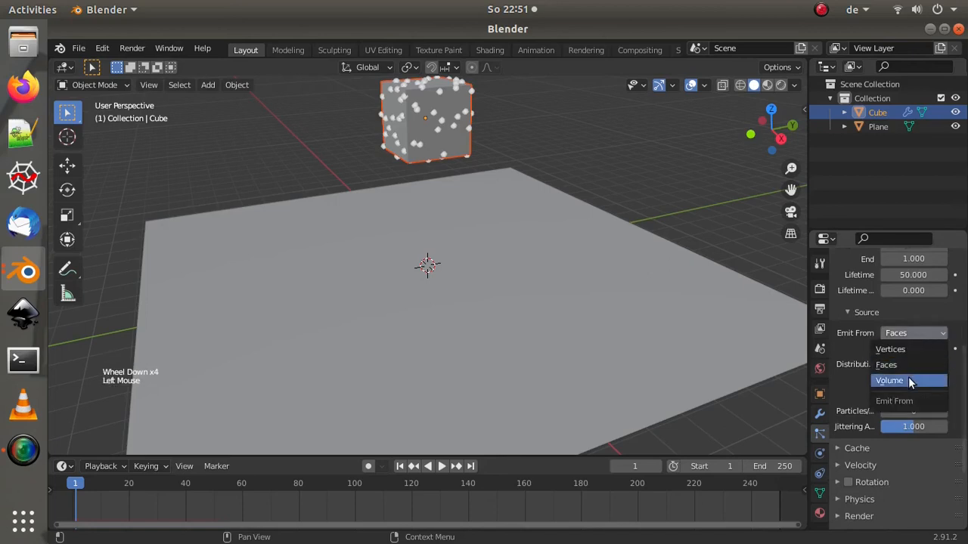
left_click(889, 381)
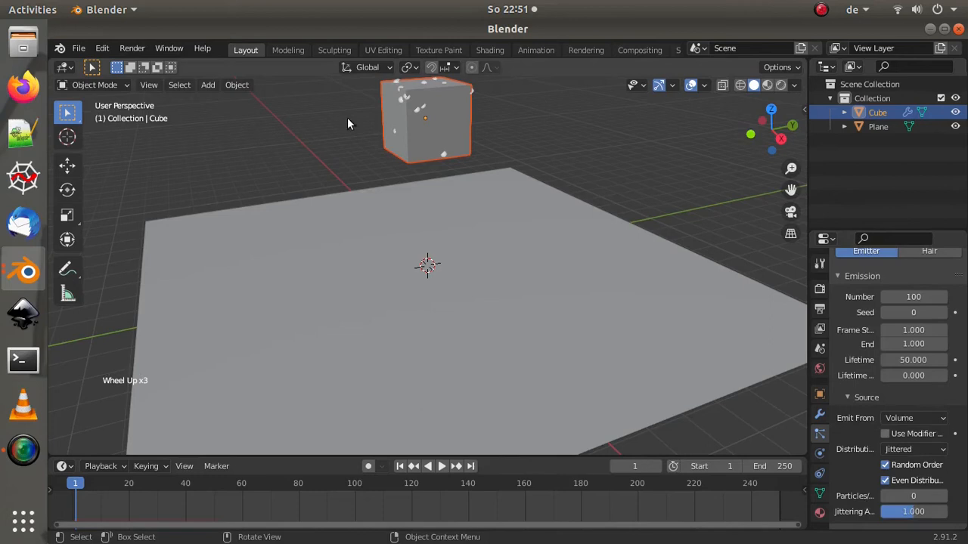
left_click(236, 85)
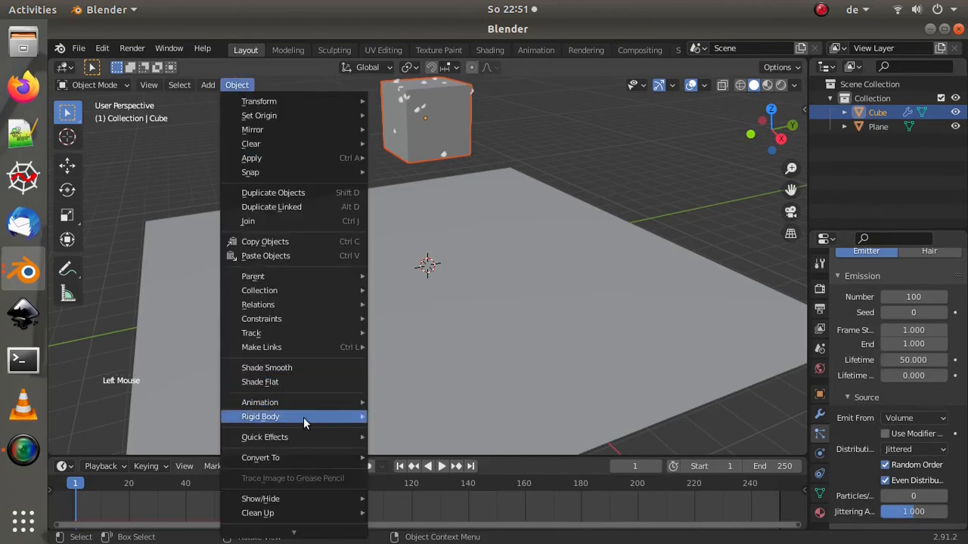
mouse_move(260, 417)
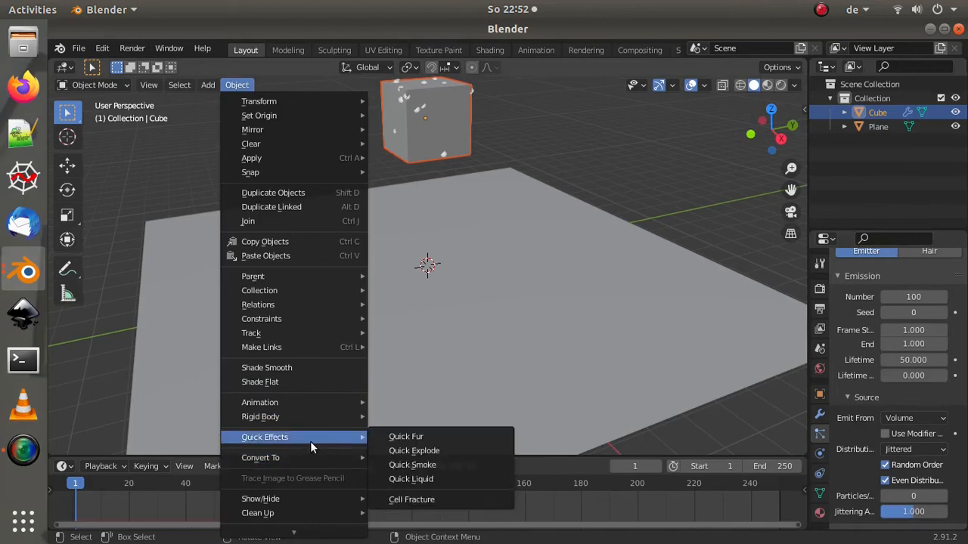
Step: Fracture the cube into Cube_cell fragments using its Own Particles as point source
left_click(411, 499)
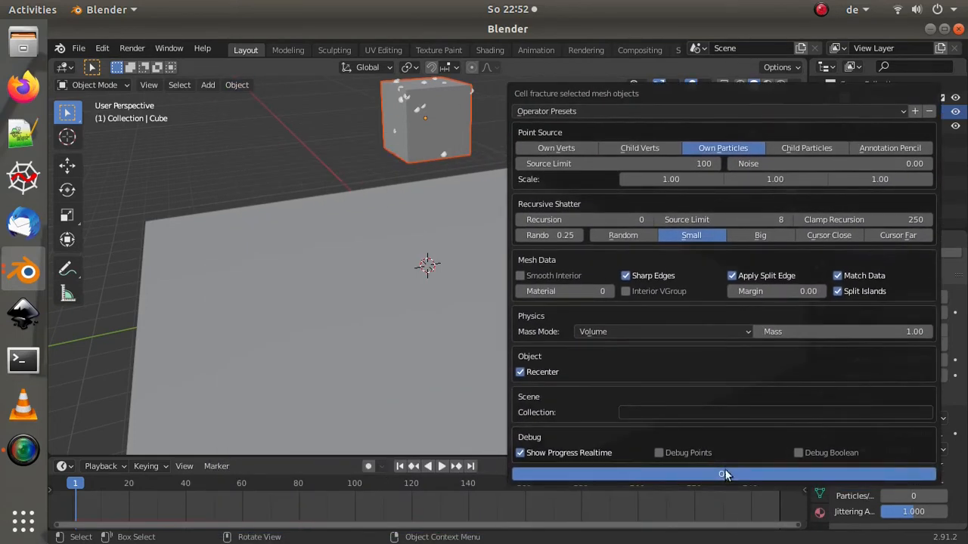
left_click(723, 475)
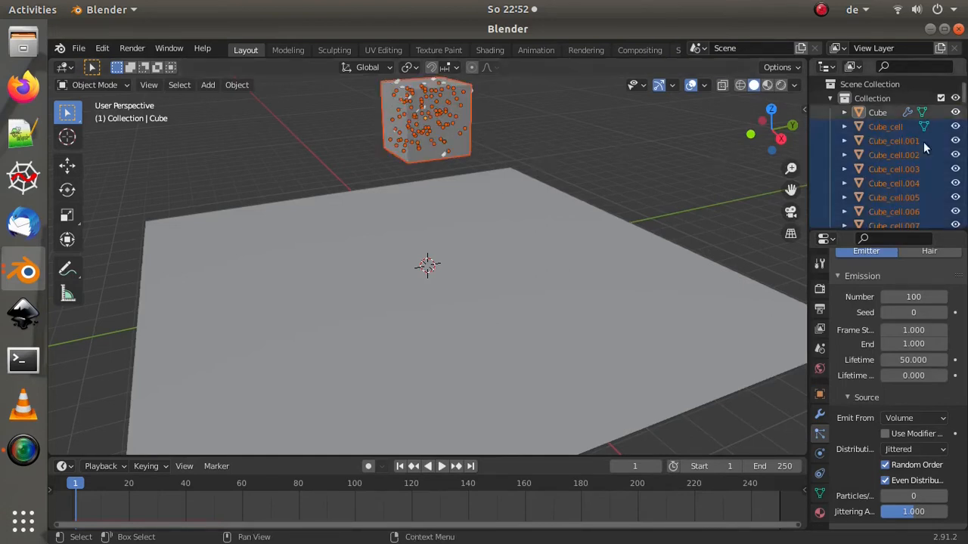
Step: Move the fragments into a new collection named 'fractured'
key("m")
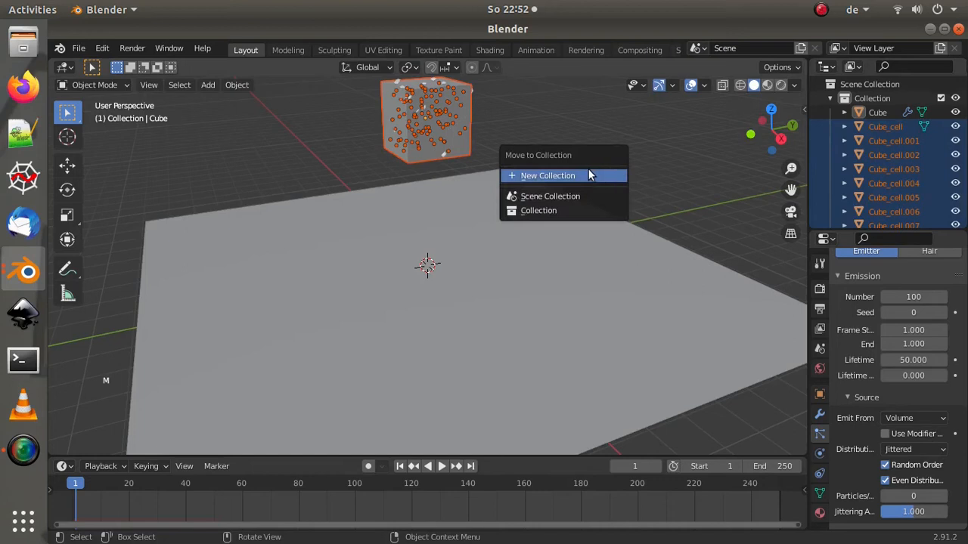
left_click(547, 176)
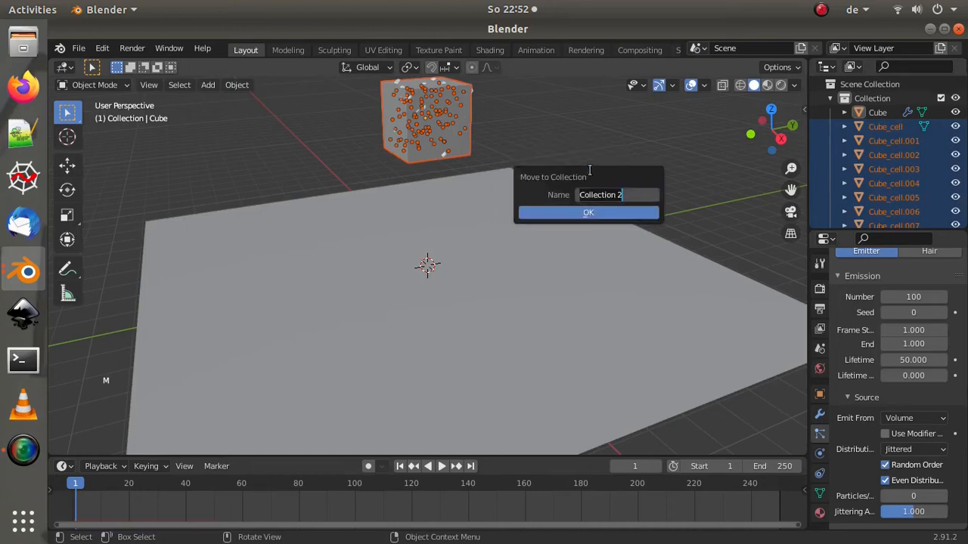
type("fractured")
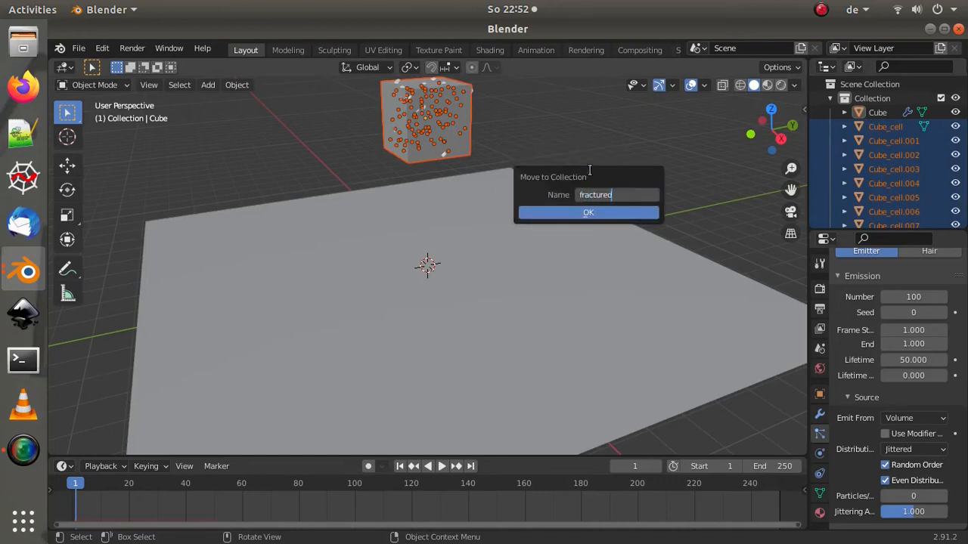
left_click(588, 212)
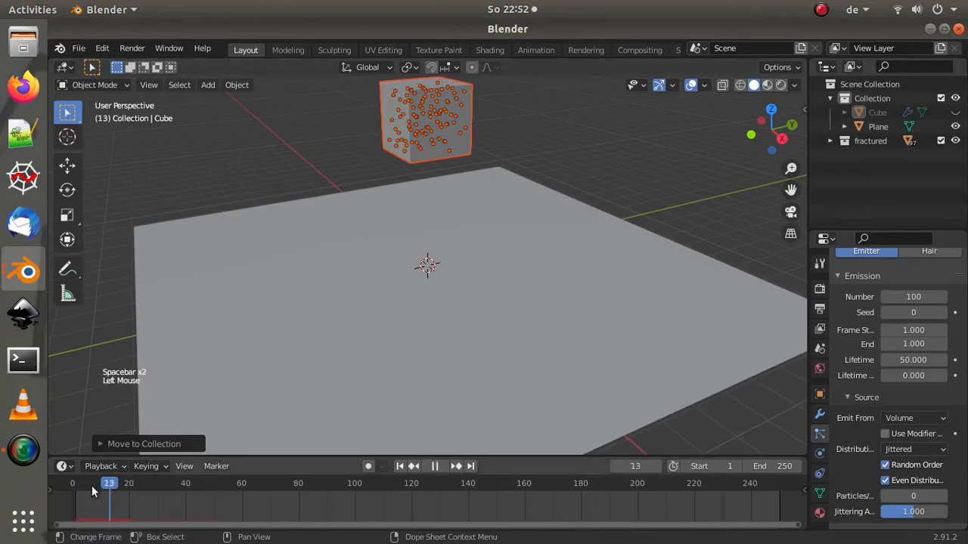
left_click(236, 85)
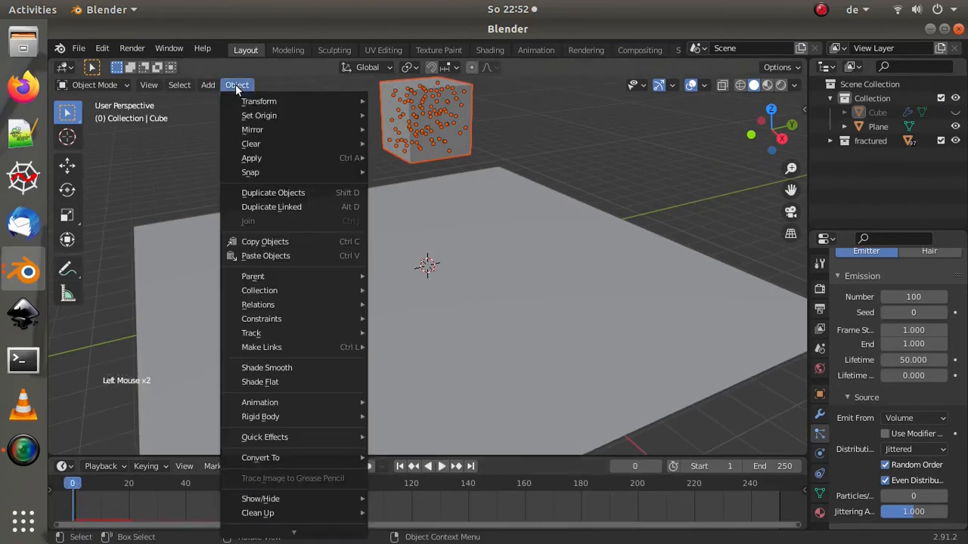
mouse_move(260, 418)
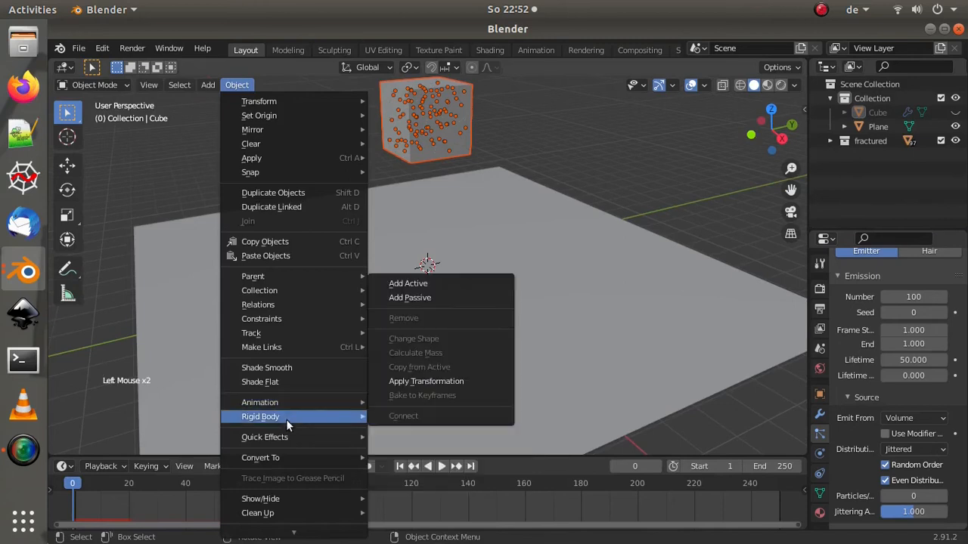
Step: Make the fragments active rigid bodies and play the drop, then stop
left_click(408, 283)
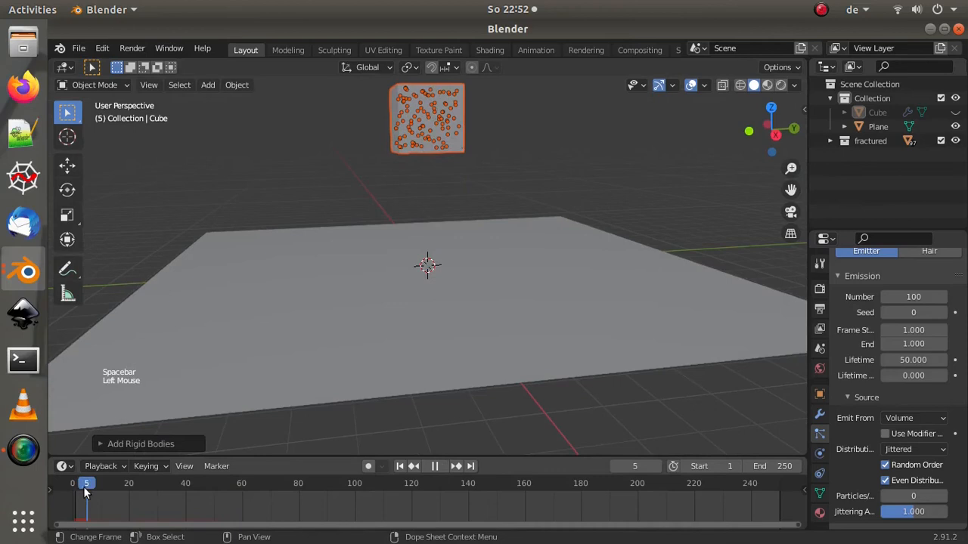
key("space")
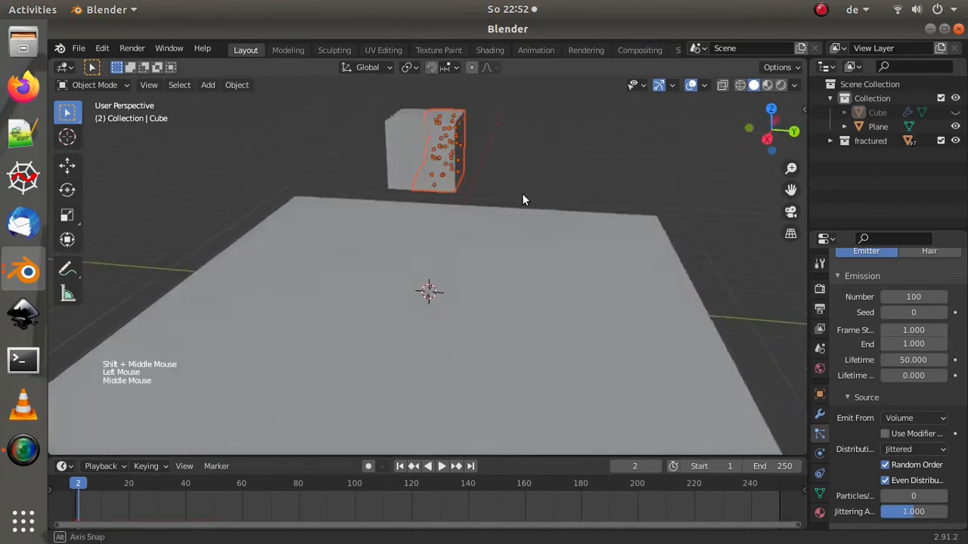
Step: Add a Fixed rigid body constraint and confirm Cube_cell.008 stays an active rigid body
left_click(236, 84)
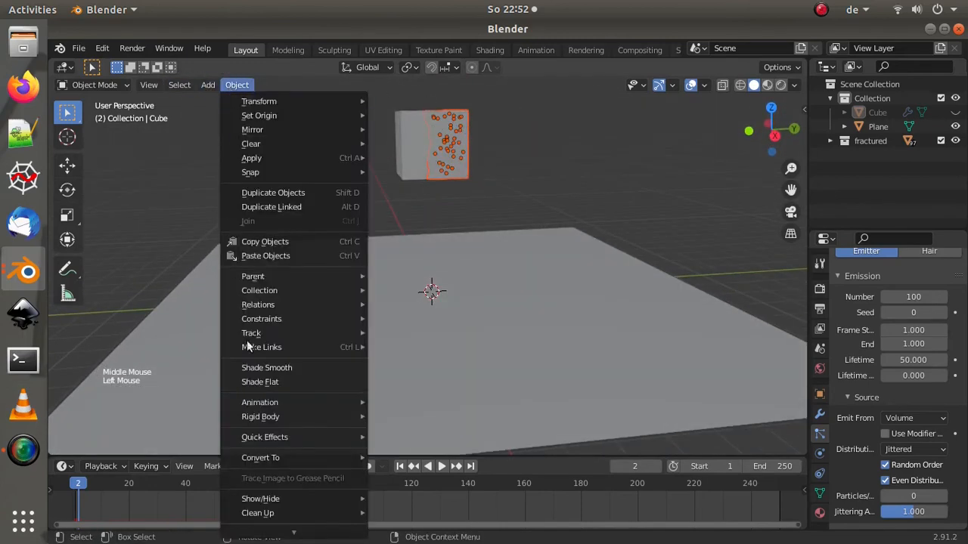
mouse_move(260, 417)
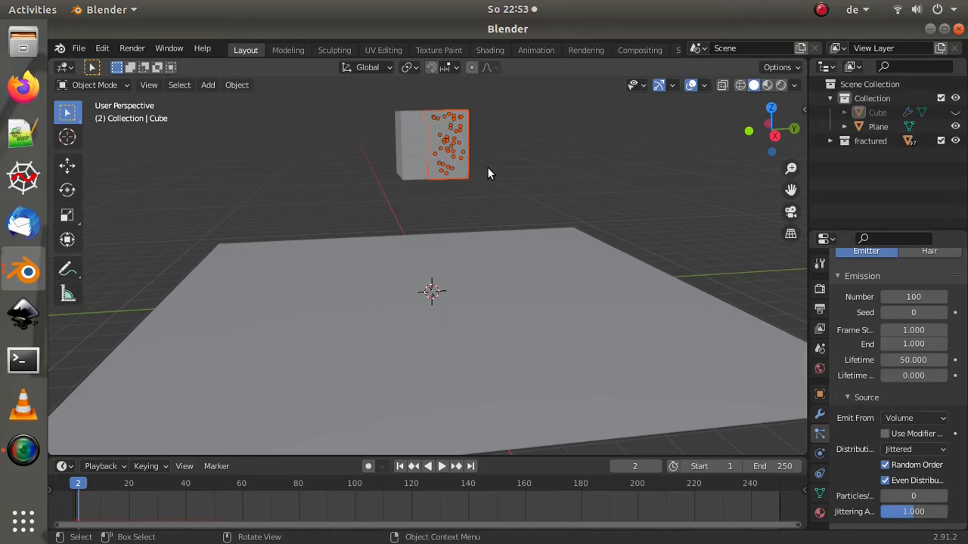
mouse_move(366, 67)
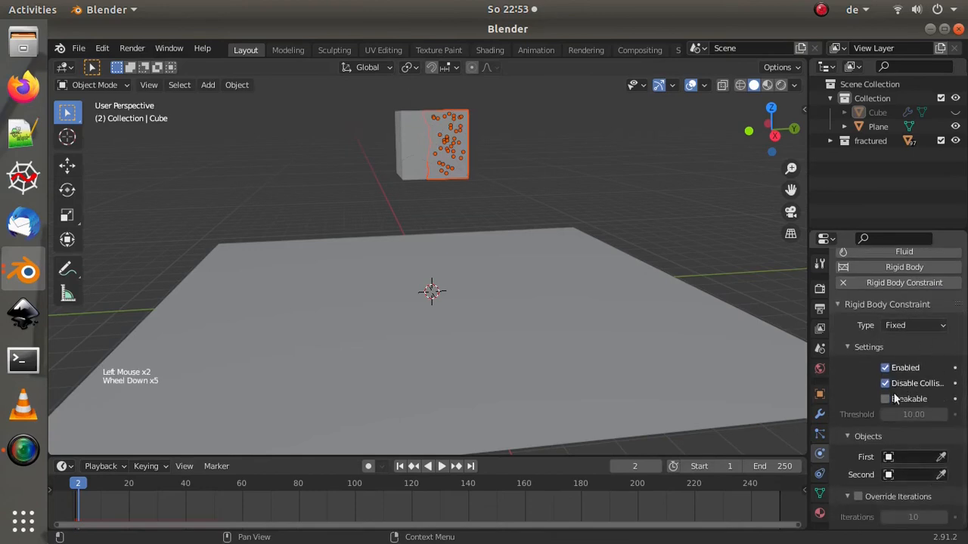
left_click(885, 399)
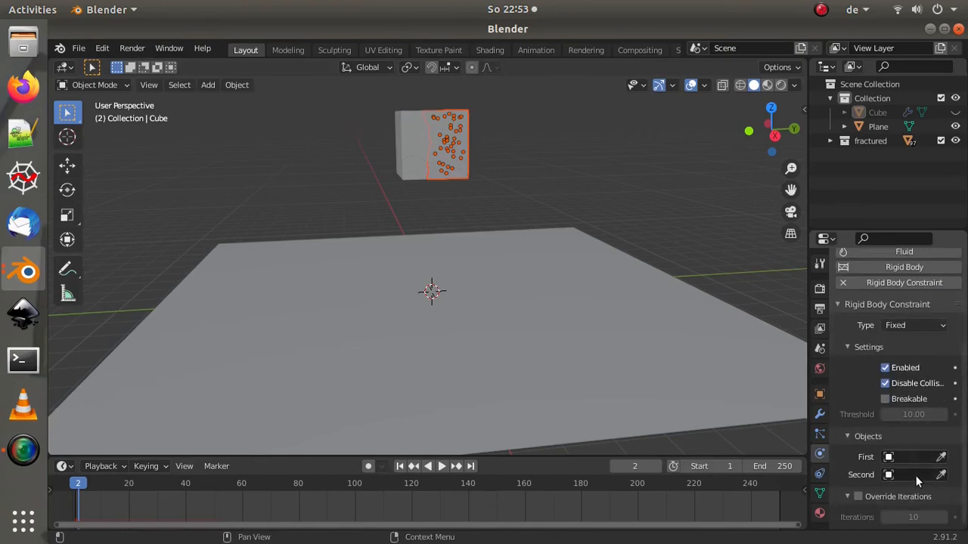
mouse_move(632, 234)
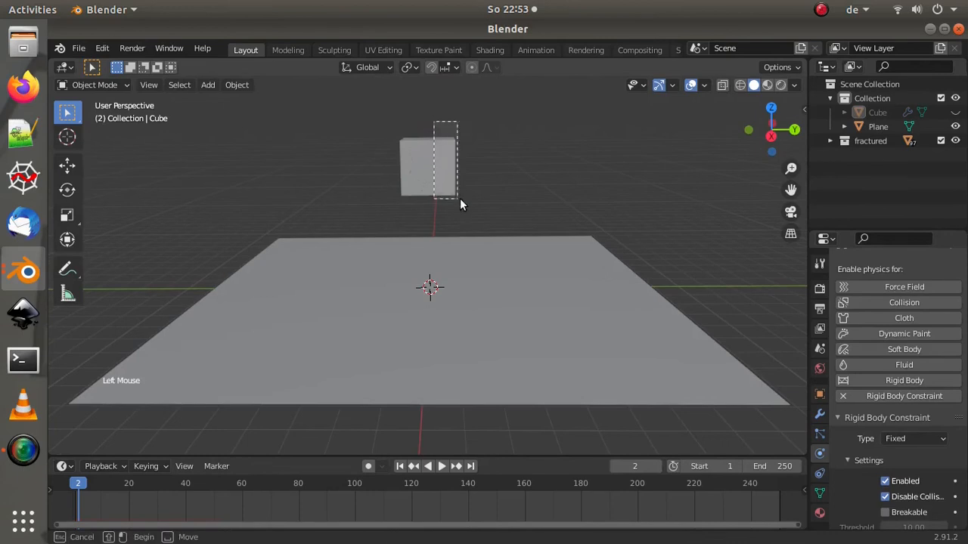
left_click(236, 85)
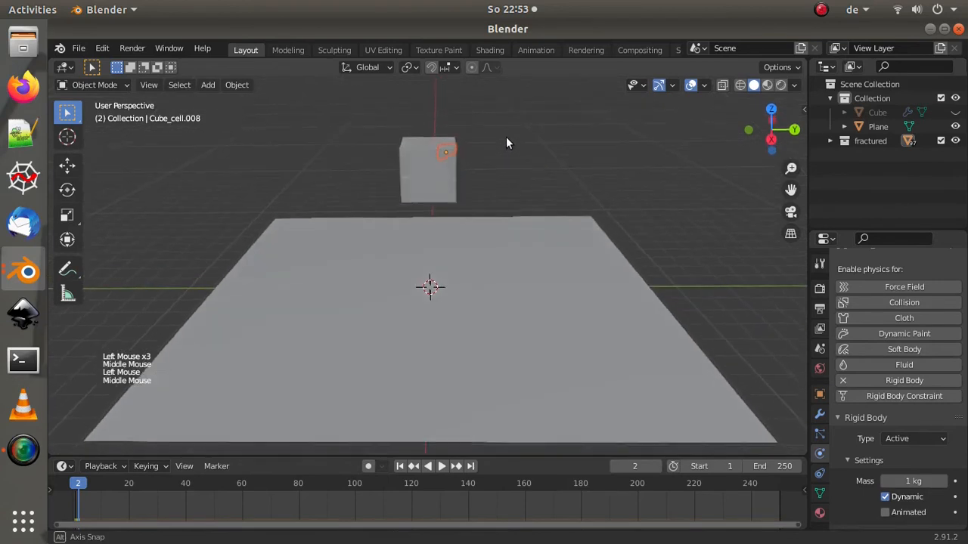
Step: Connect all selected cell pieces with rigid body constraints and play the fall
left_click_drag(507, 144, 484, 181)
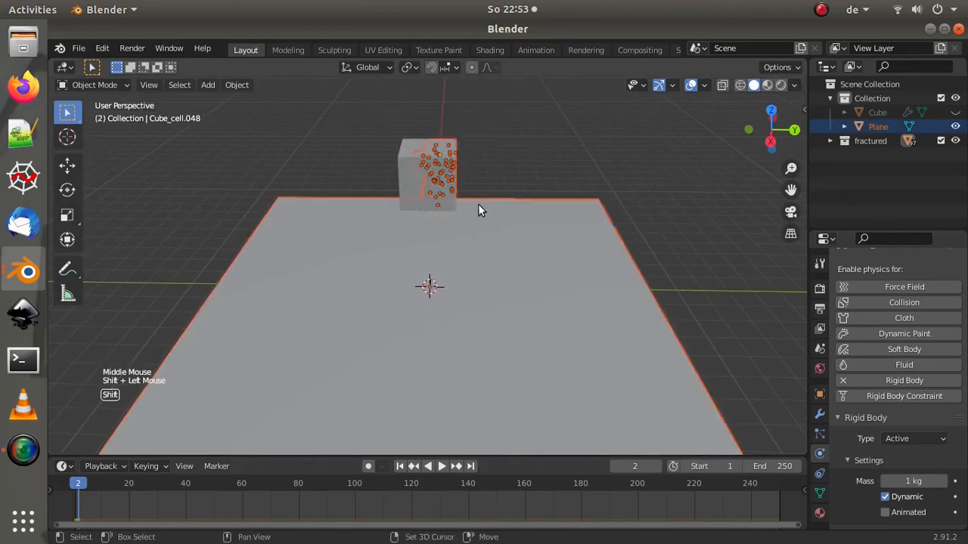
scroll("up", 3)
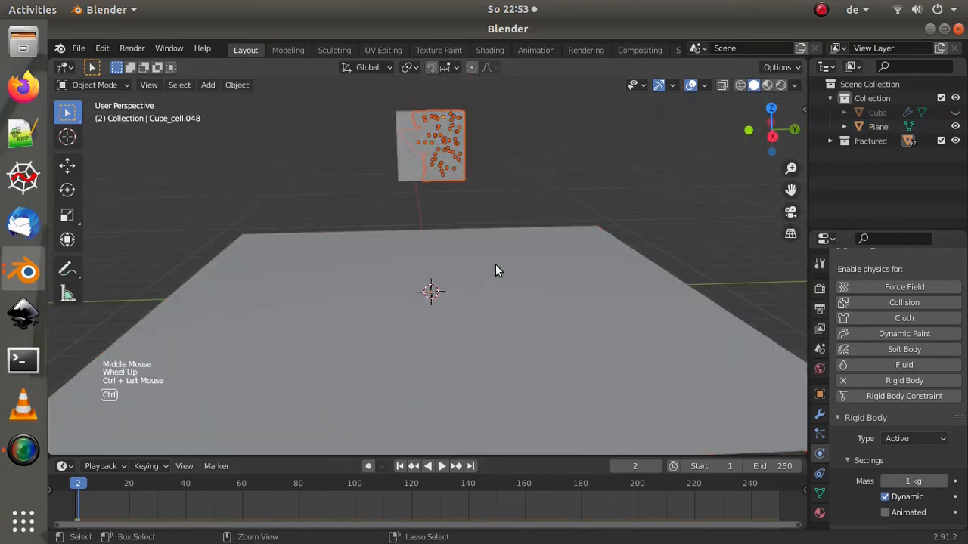
left_click(236, 85)
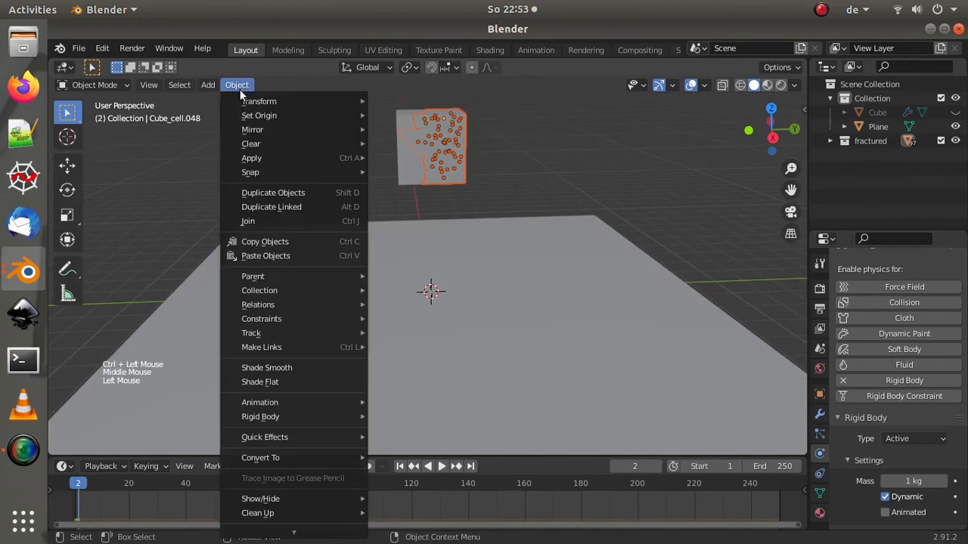
mouse_move(260, 417)
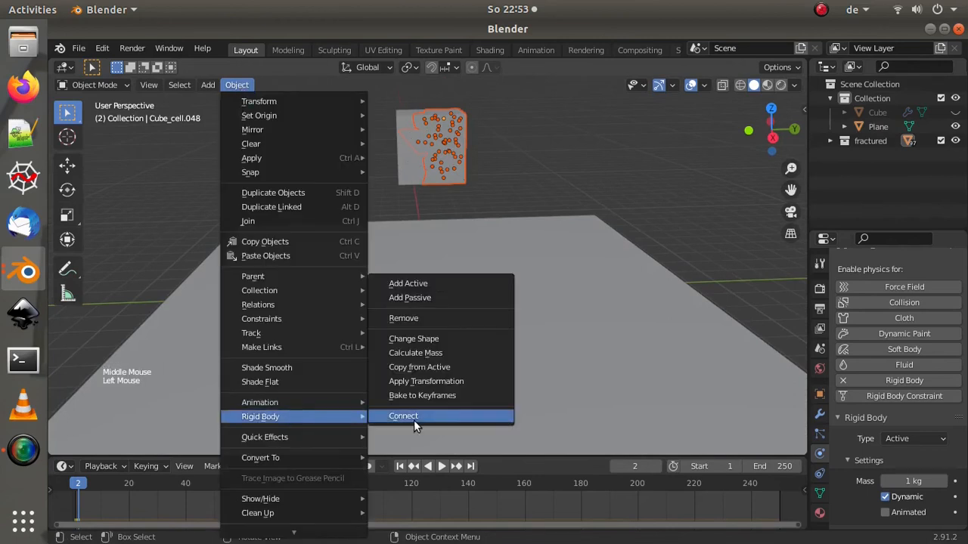
left_click(402, 416)
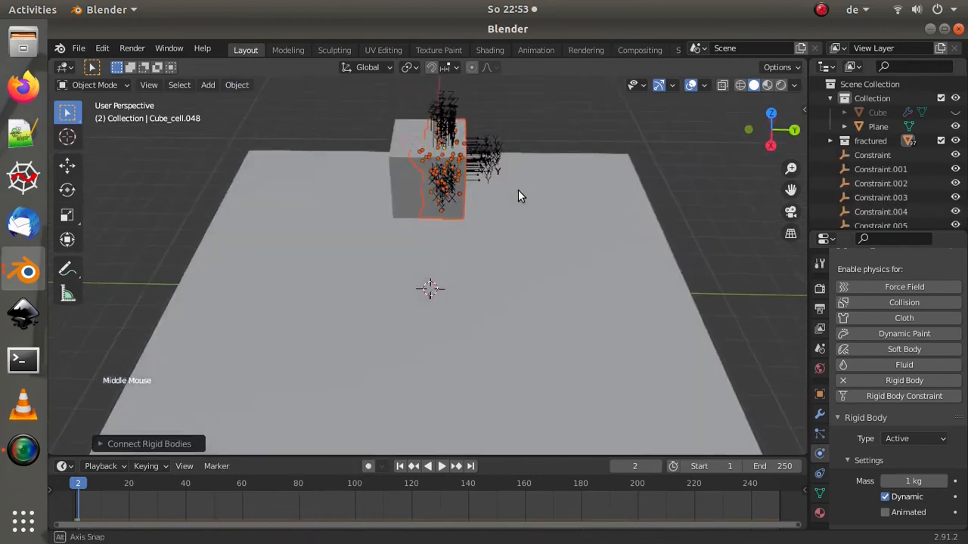
key("space")
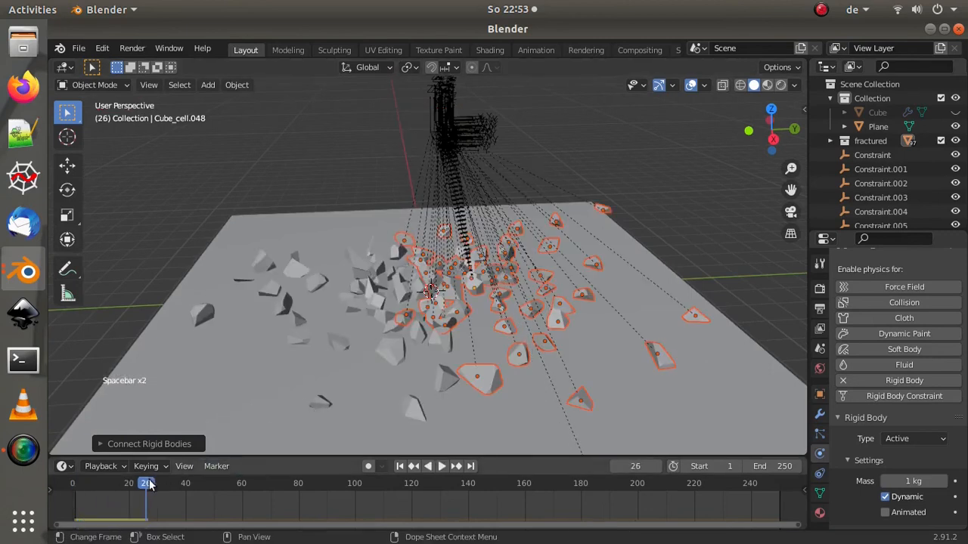
Step: Move the constraint empties aside from the cube and replay the pieces scattering
left_click(75, 483)
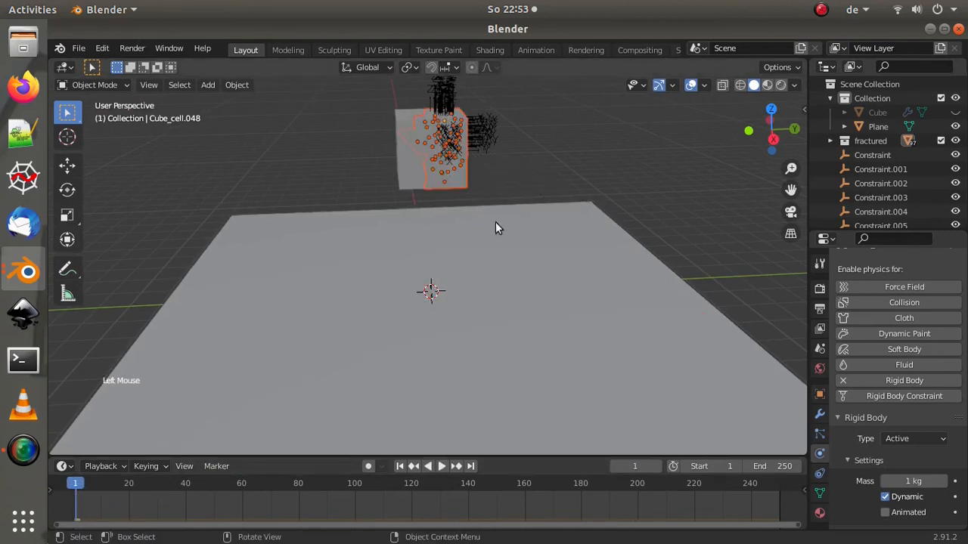
left_click_drag(499, 228, 507, 240)
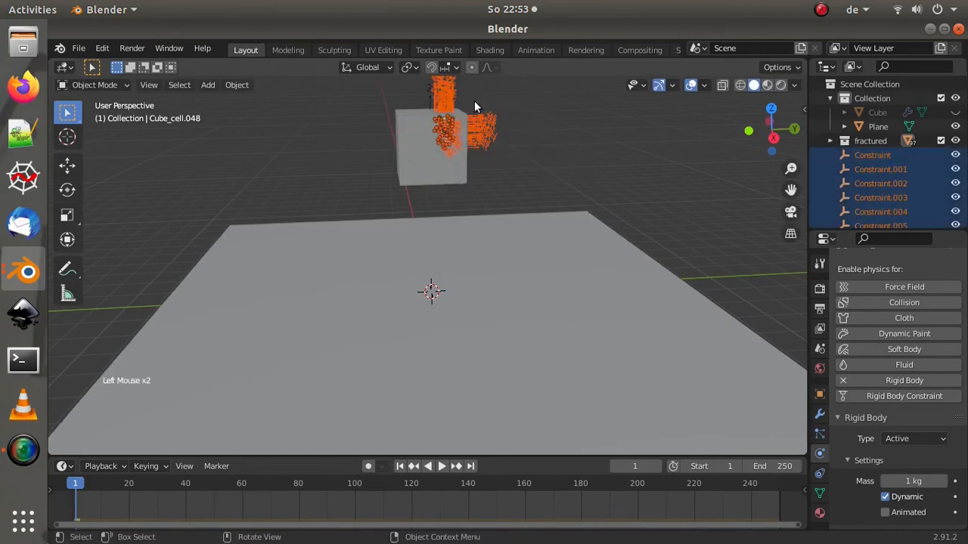
key("space")
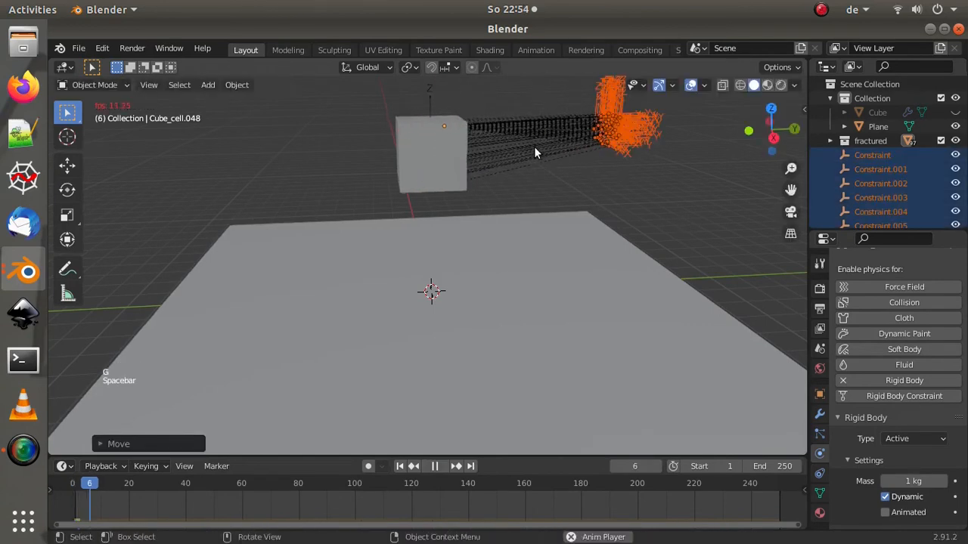
left_click(436, 465)
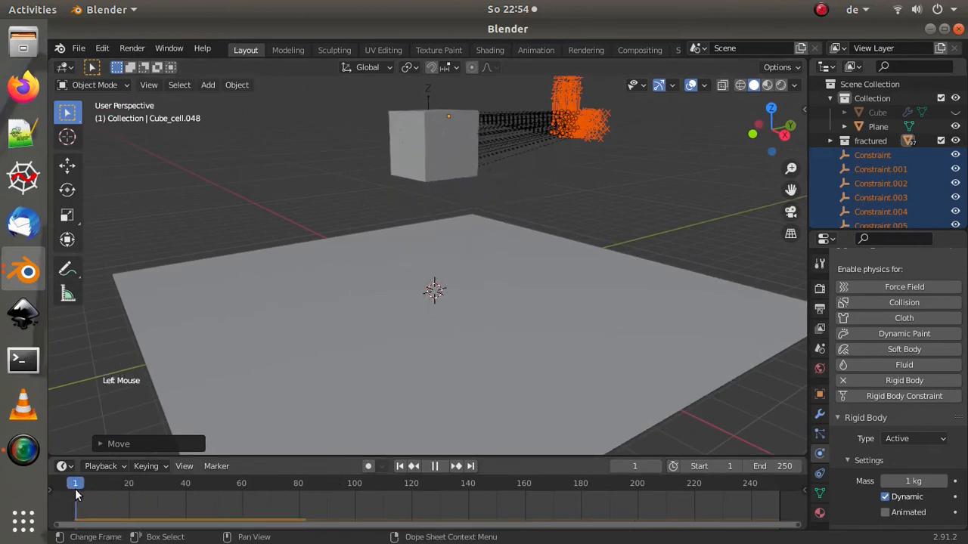
key("space")
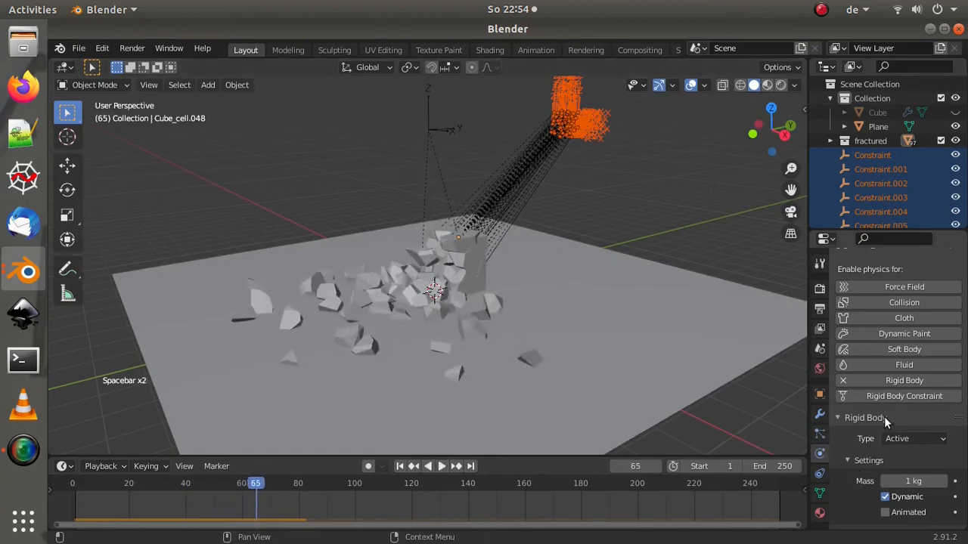
Step: Review a constraint's Fixed, non-breakable, threshold 10 settings and orbit over the scene at frame 1
scroll("down", 3)
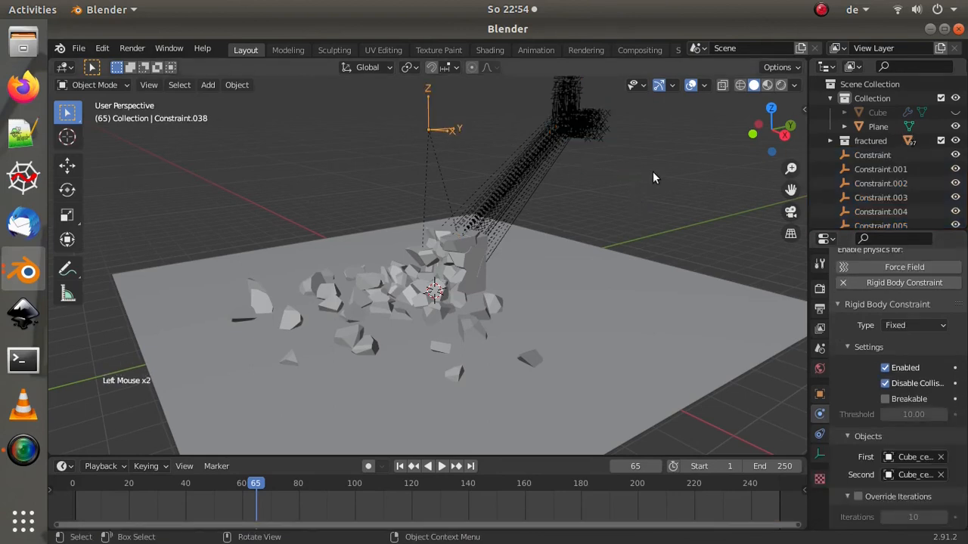
mouse_move(562, 205)
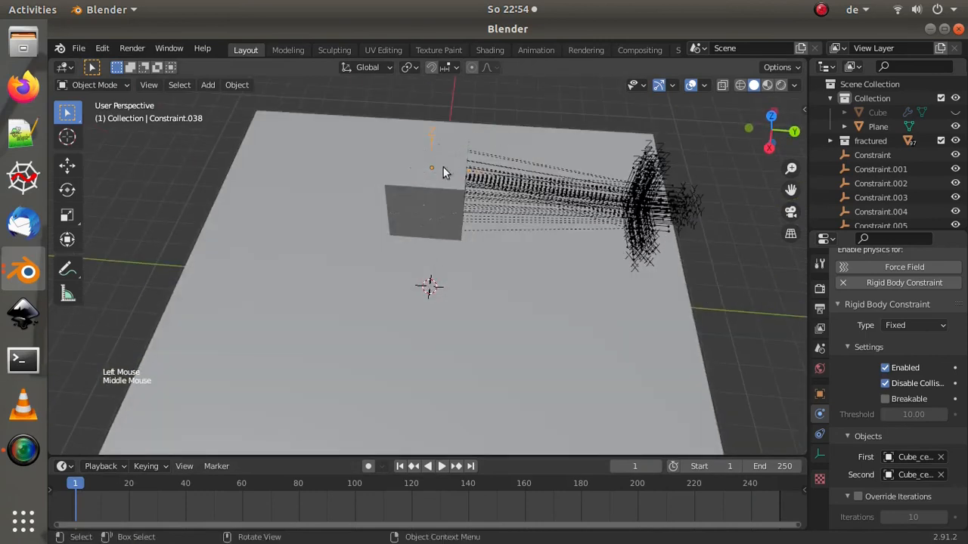
left_click_drag(446, 172, 537, 251)
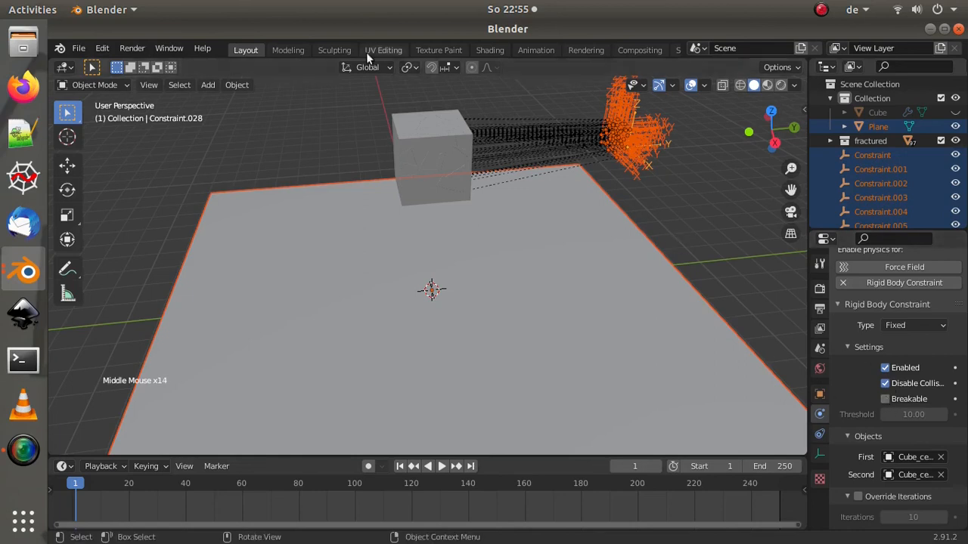
Step: Switch off Emulate 3 Button Mouse in the Input preferences and close them
left_click(103, 47)
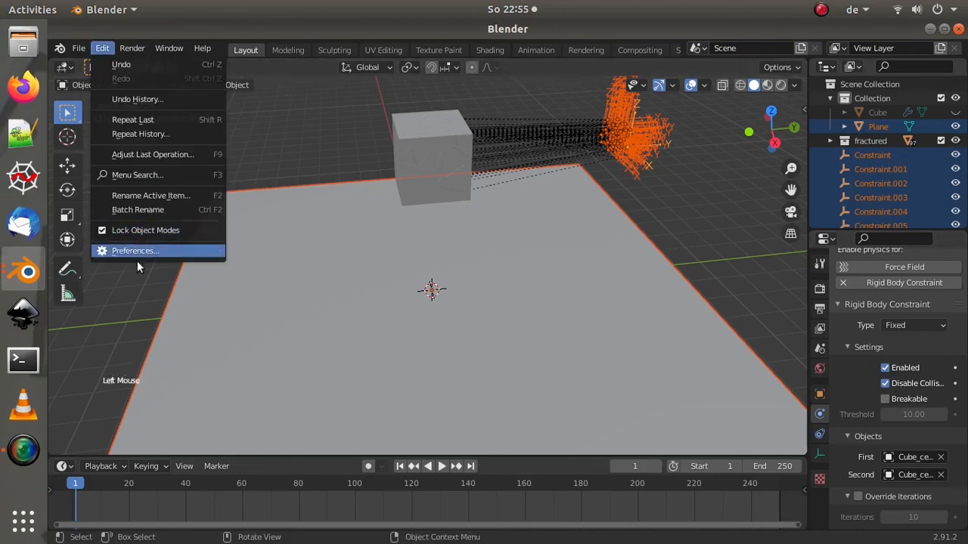
left_click(134, 251)
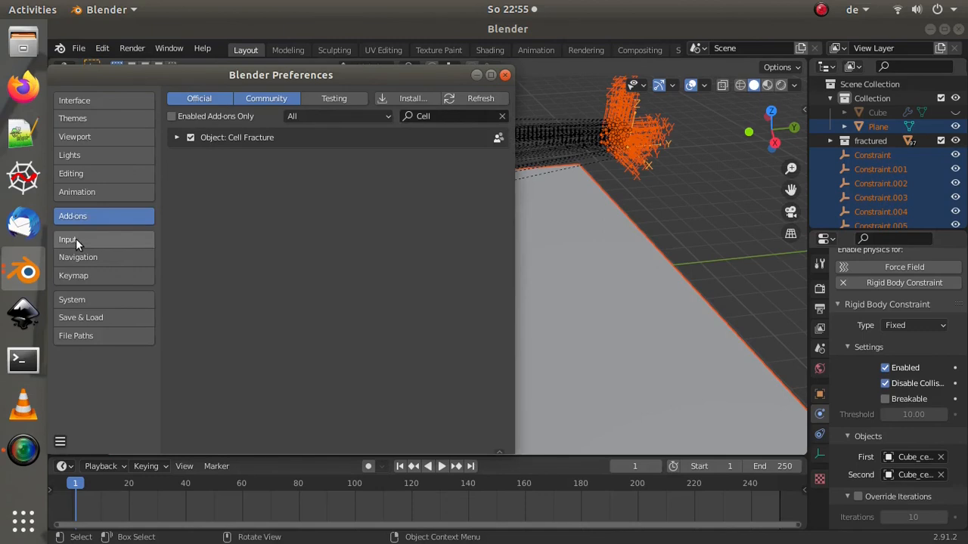
left_click(68, 239)
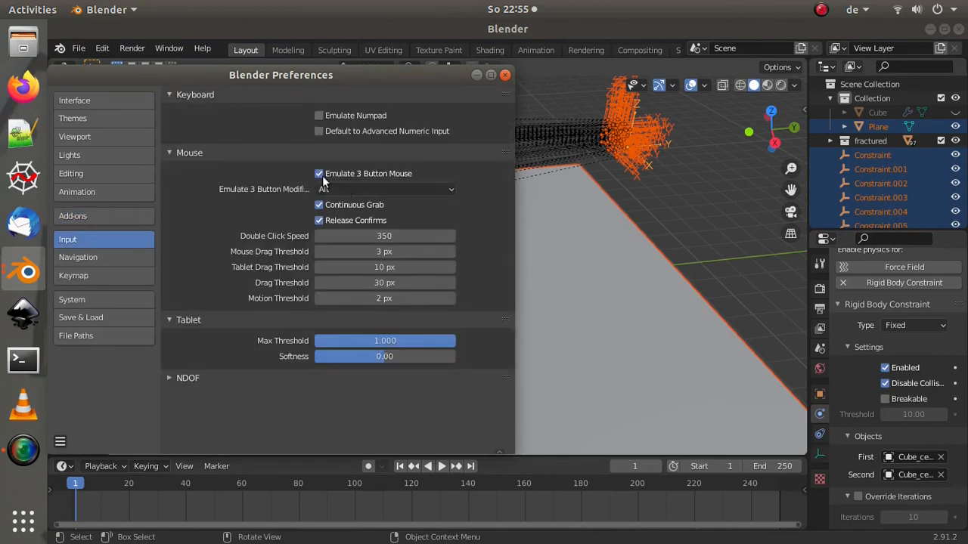
left_click(318, 173)
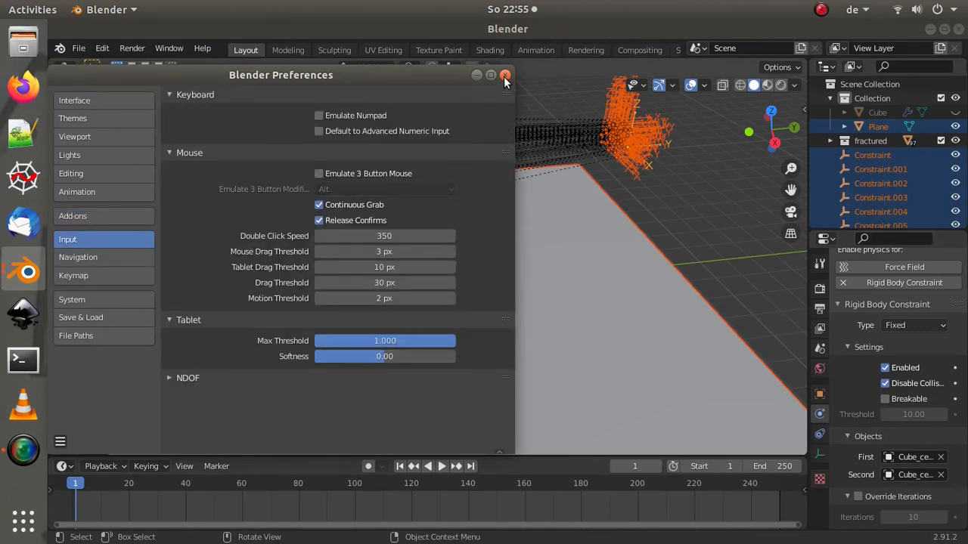
left_click(505, 76)
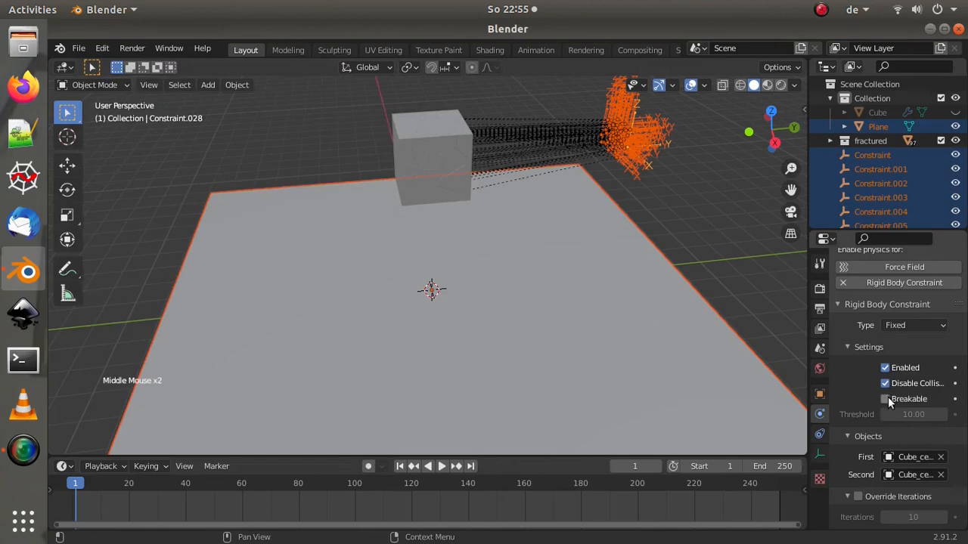
Step: Make all selected constraints breakable with threshold 5 and test the simulation
left_click(886, 399)
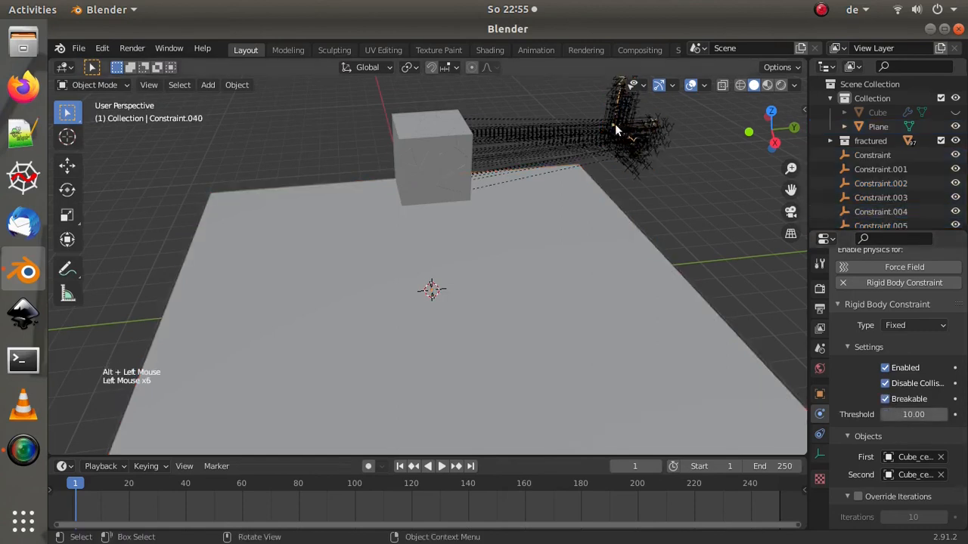
left_click(627, 136)
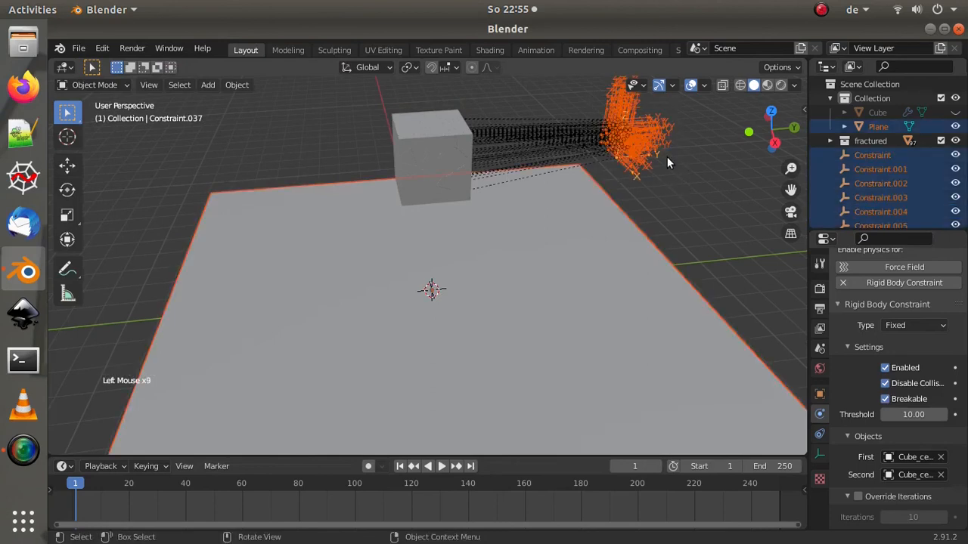
key("space")
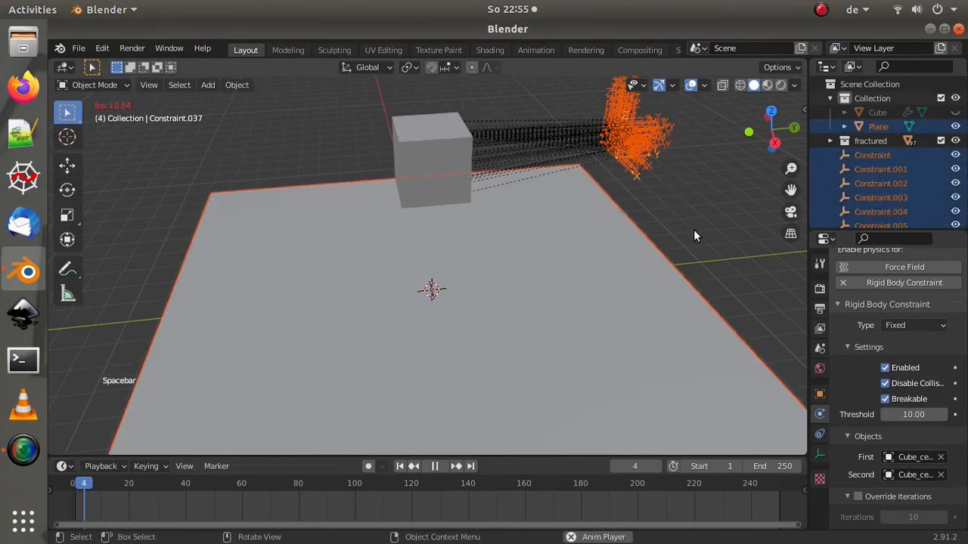
left_click(434, 466)
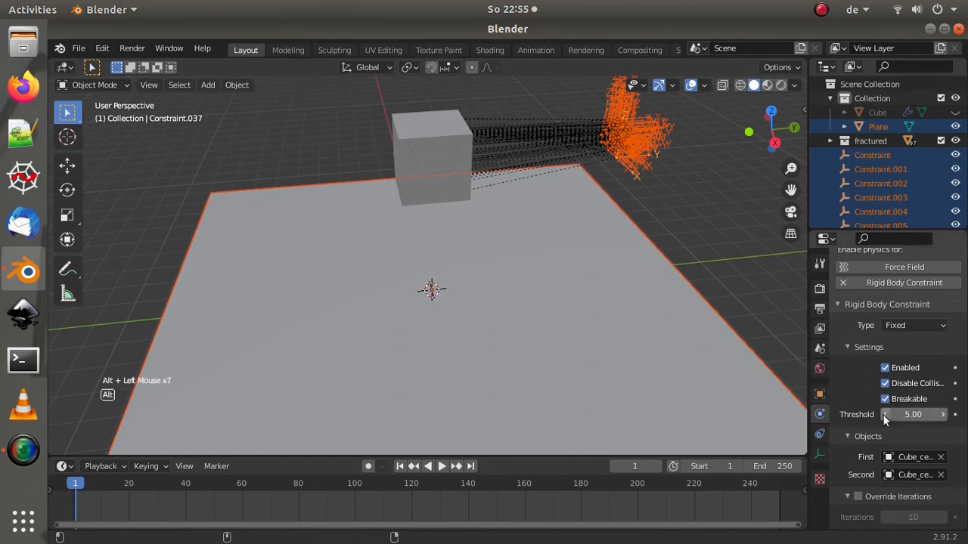
Step: Lower the breaking threshold on all constraints to 1.00 and play the result
left_click_drag(913, 415, 892, 414)
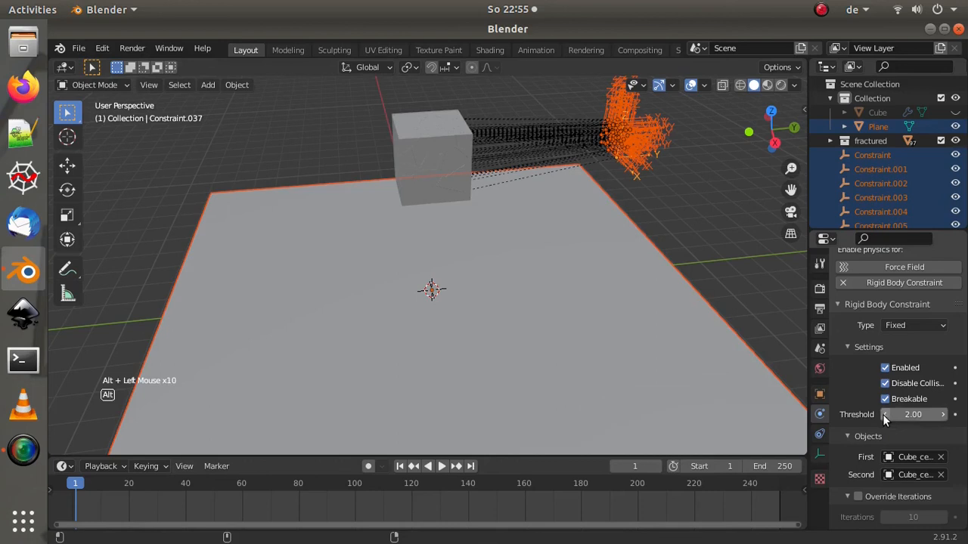
key("space")
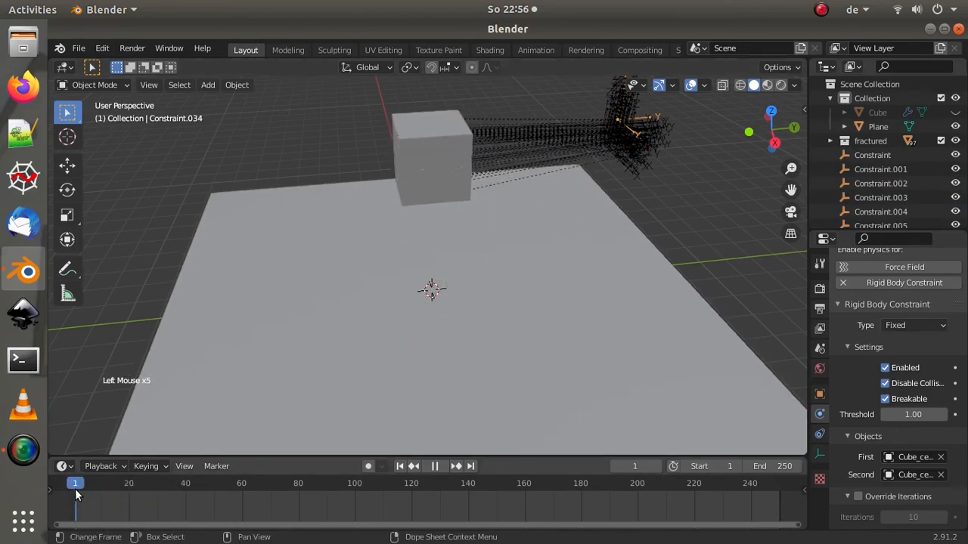
key("space")
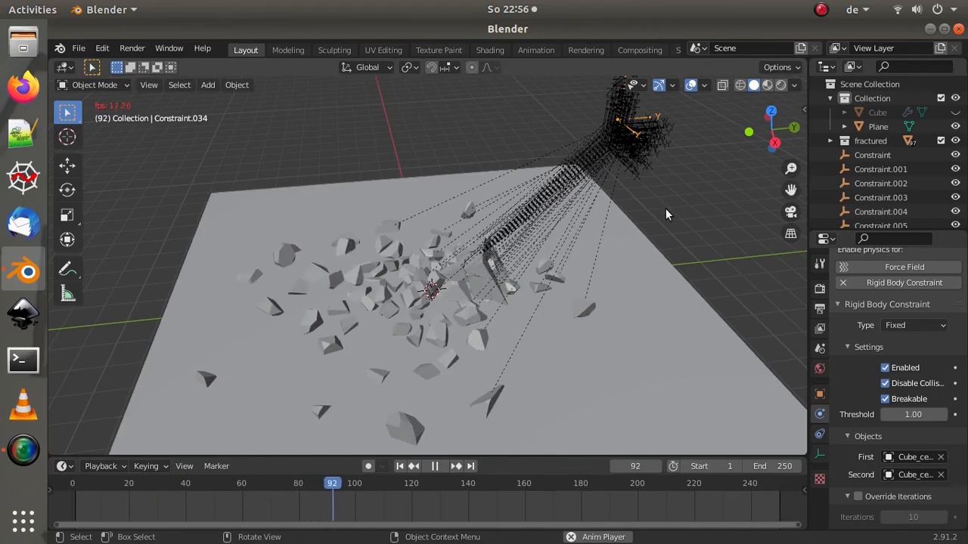
left_click_drag(665, 212, 571, 295)
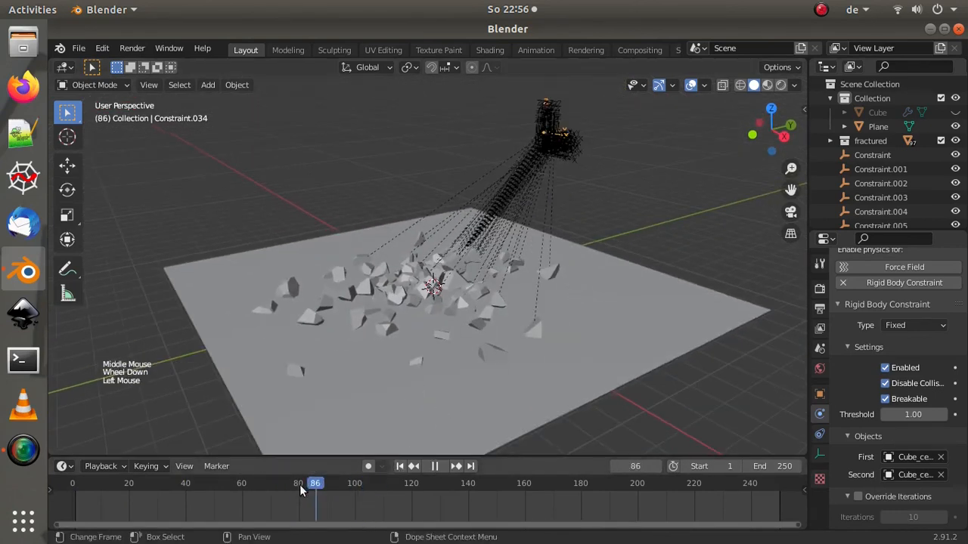
left_click(72, 484)
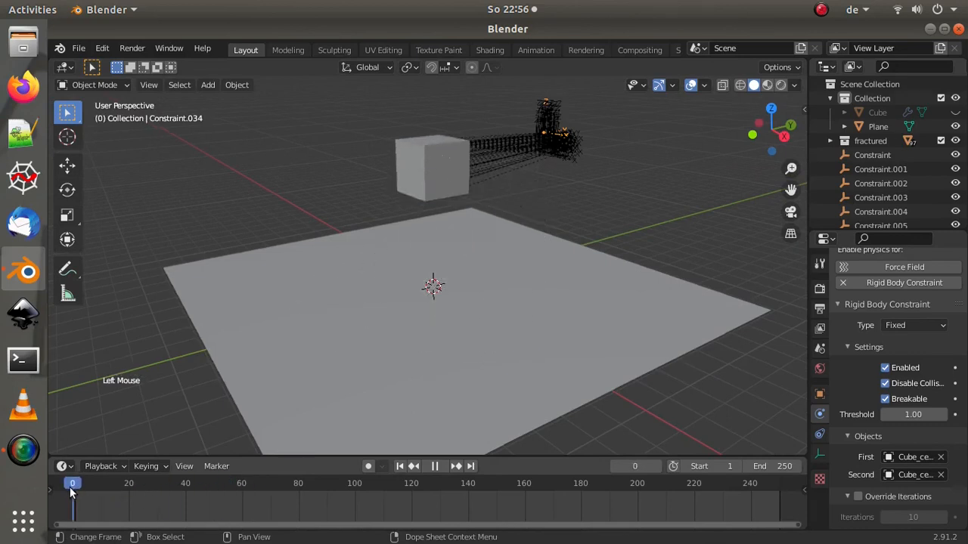